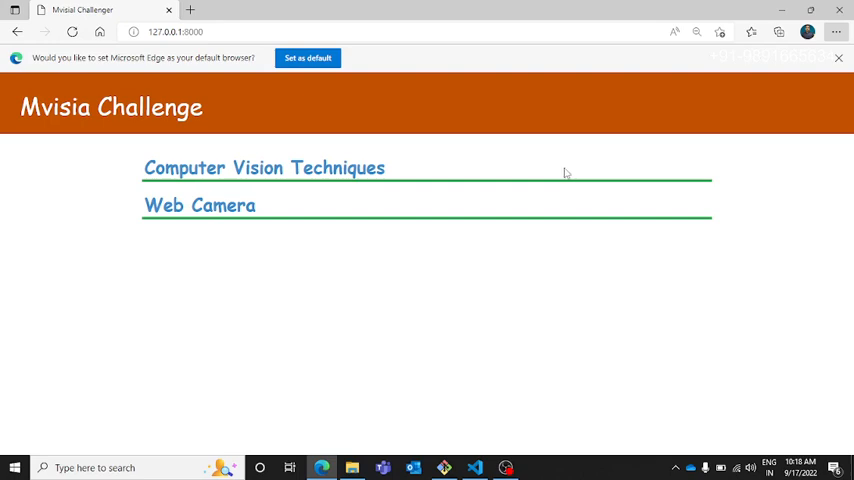
mouse_move(558, 178)
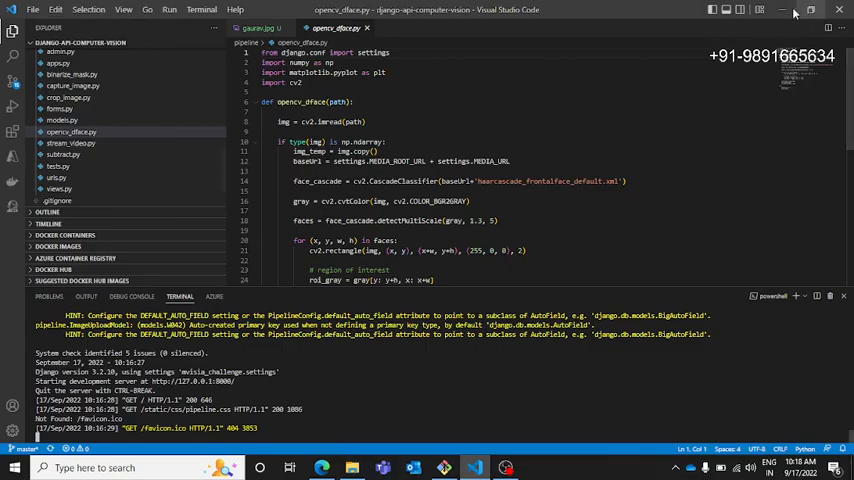
Step: Leave the code editor and open Detect Face under Computer Vision Techniques
left_click(322, 467)
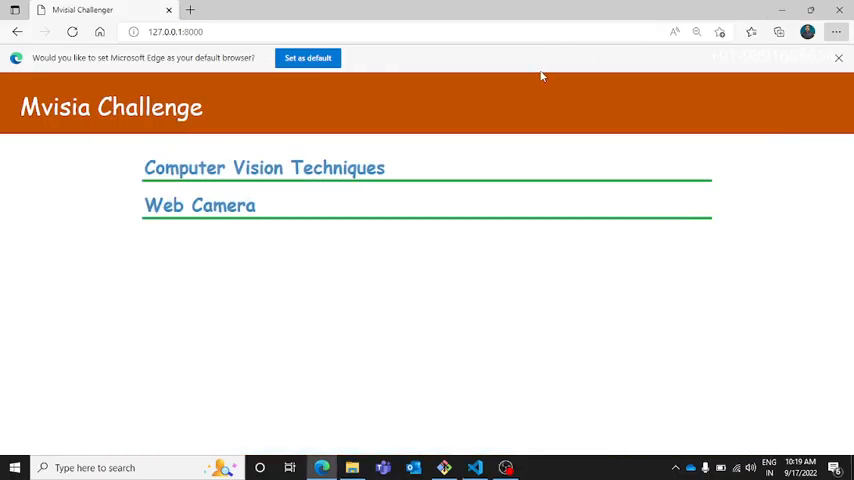
mouse_move(428, 138)
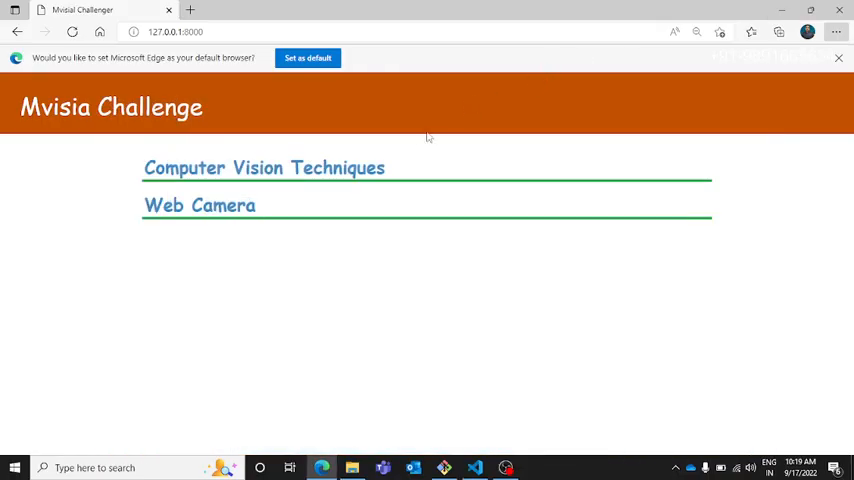
mouse_move(382, 141)
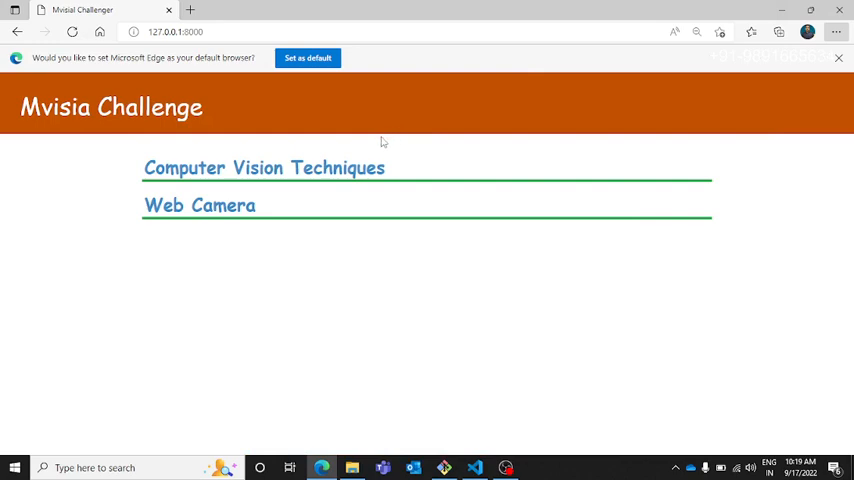
mouse_move(335, 143)
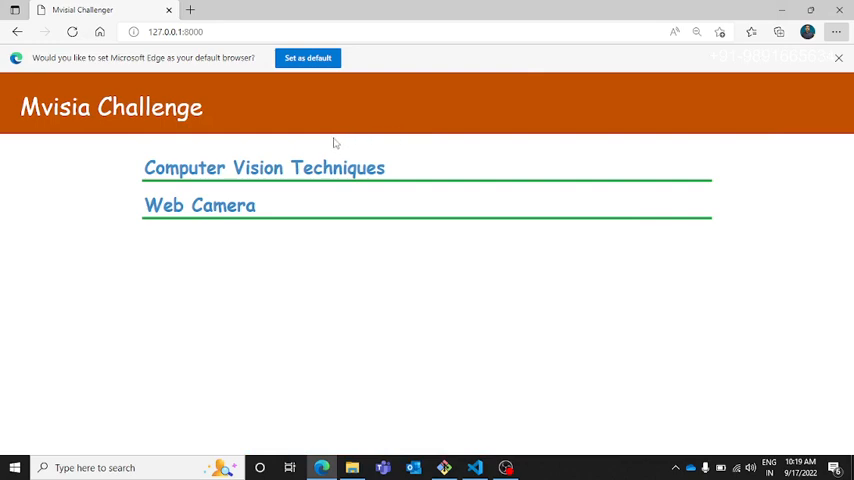
mouse_move(152, 152)
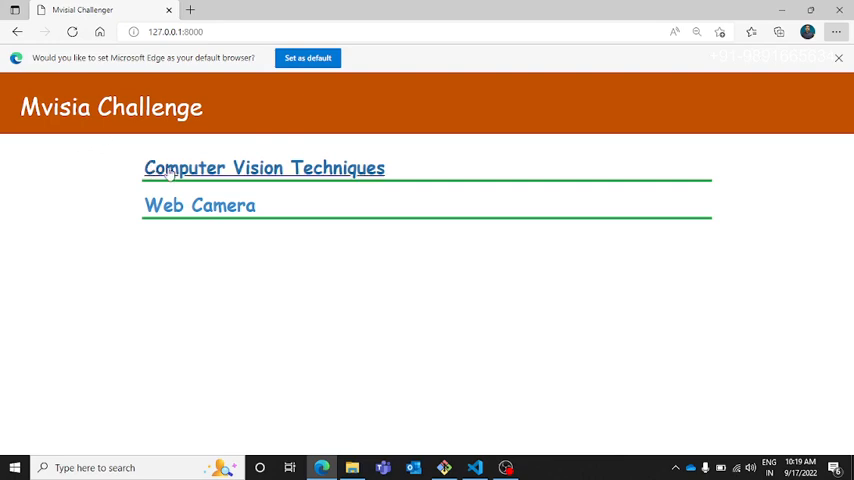
left_click(263, 168)
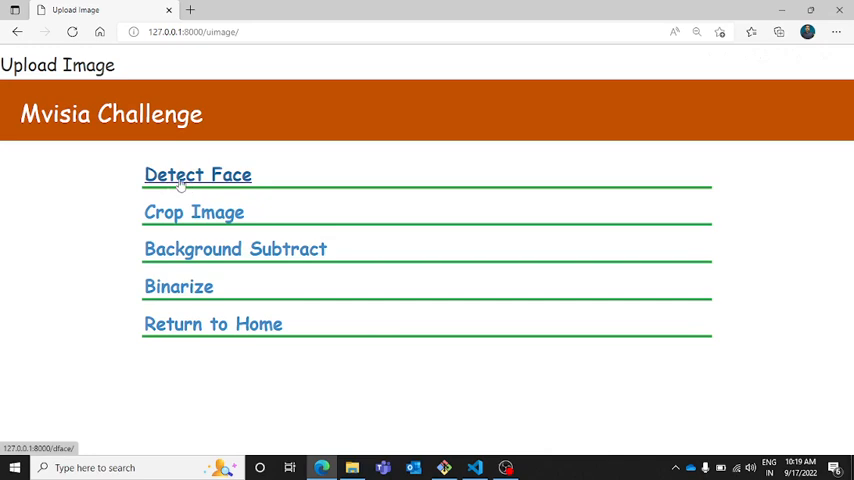
left_click(197, 174)
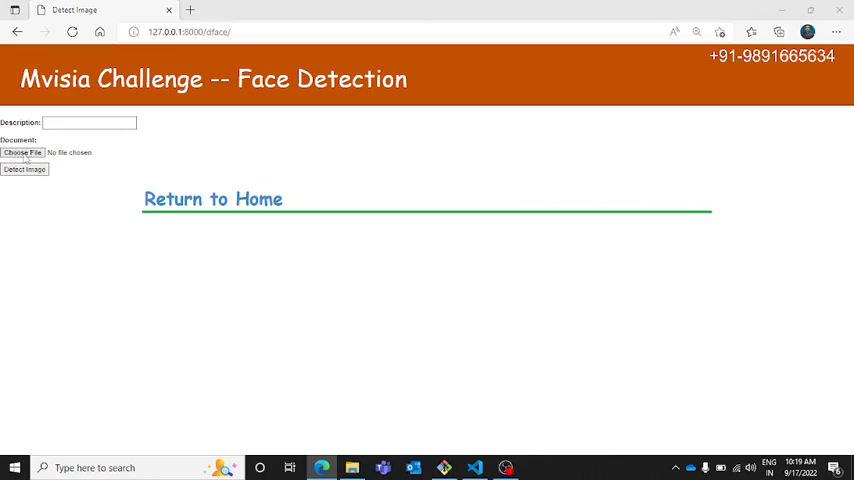
Step: Attach College ERP.png from the Desktop and submit it with Detect Image
left_click(22, 152)
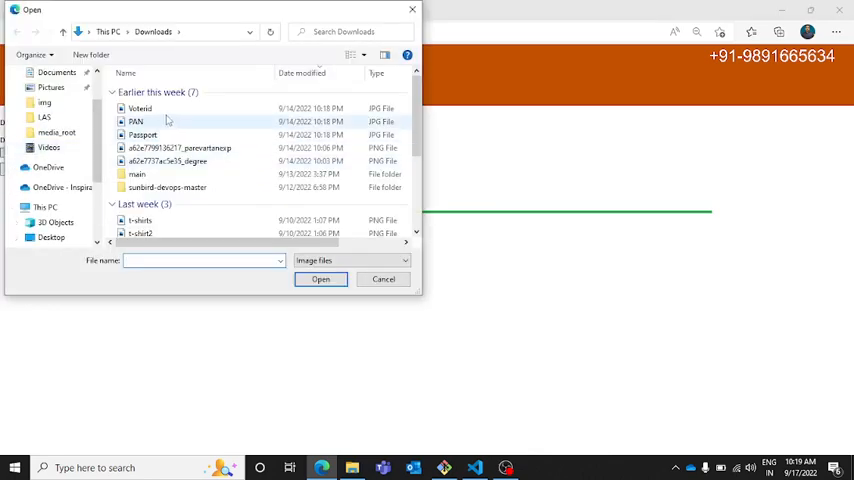
left_click(142, 134)
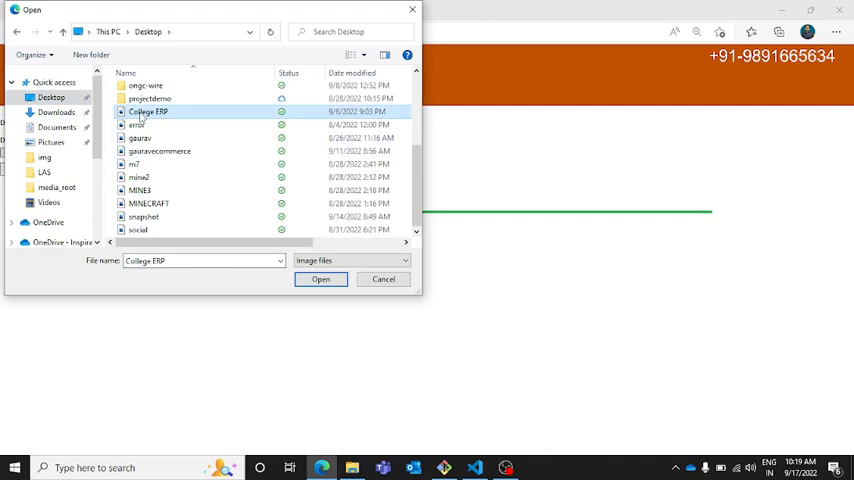
left_click(320, 279)
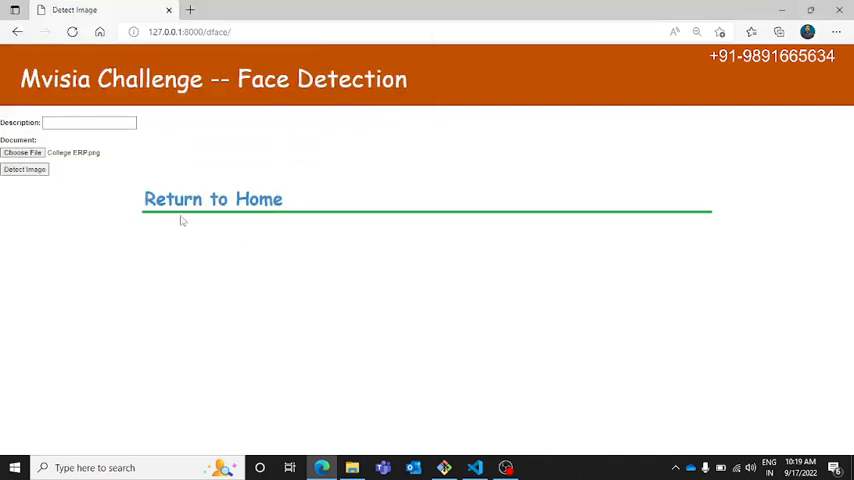
mouse_move(52, 184)
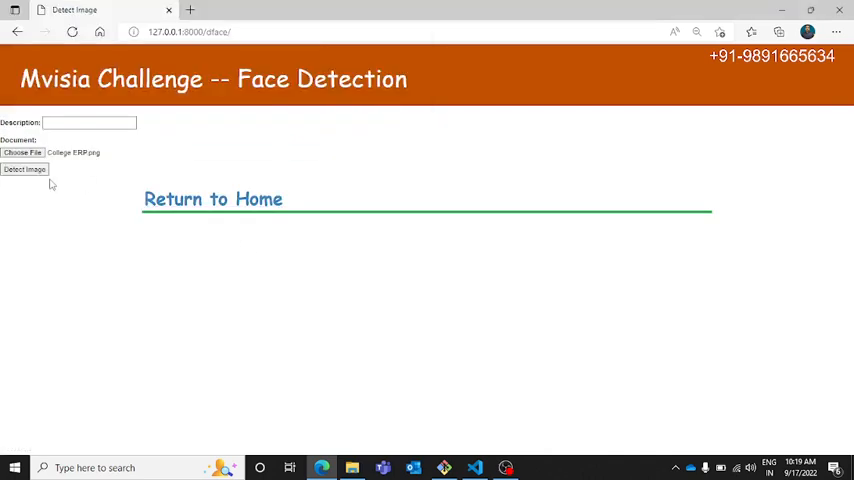
left_click(24, 169)
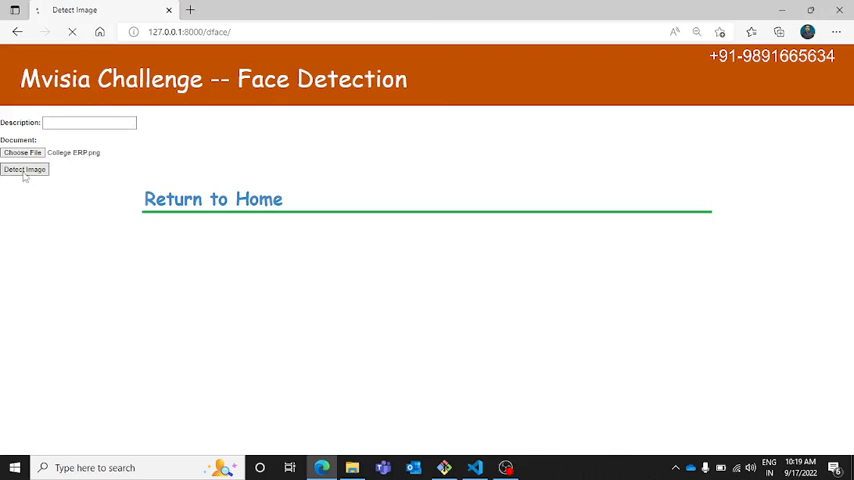
left_click(24, 169)
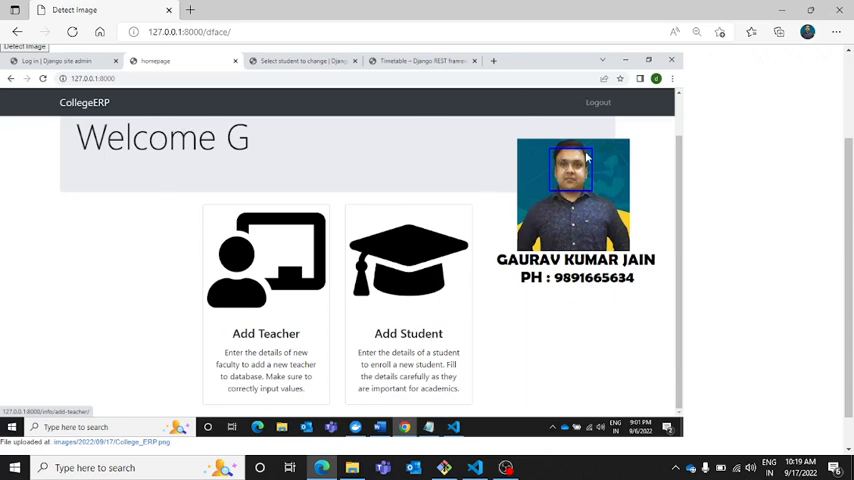
mouse_move(308, 150)
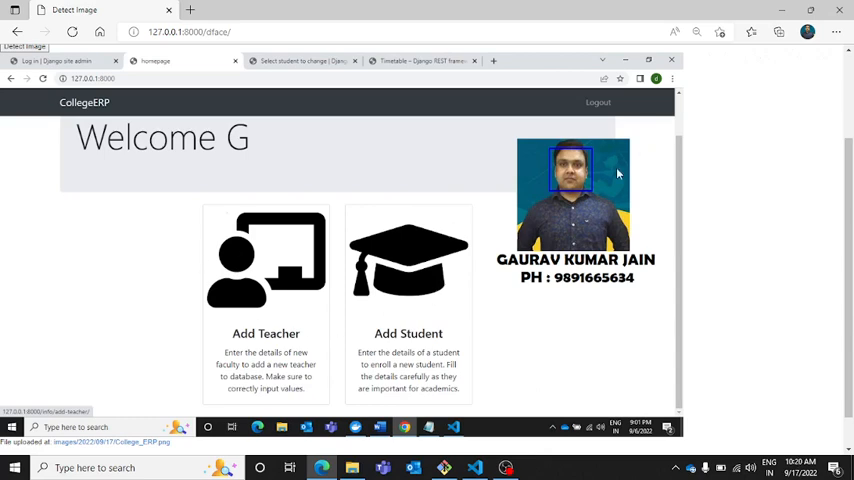
mouse_move(451, 276)
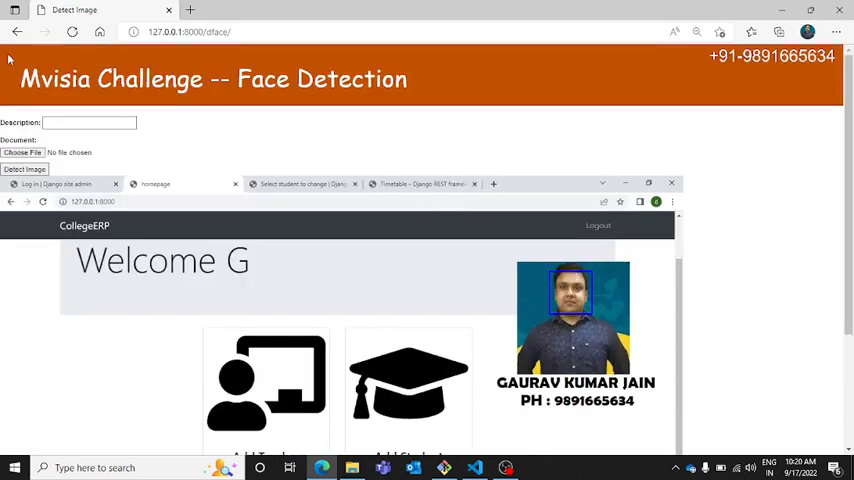
left_click(24, 169)
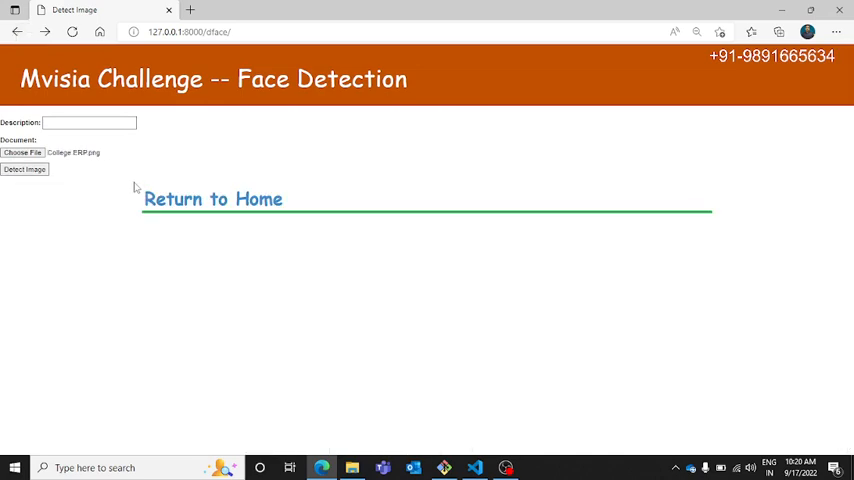
Step: Return home and open the Crop Image page under Computer Vision Techniques
left_click(213, 199)
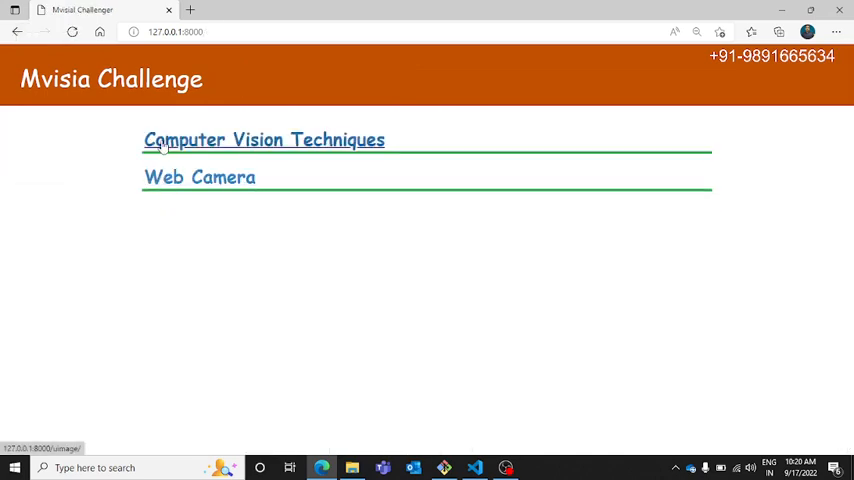
left_click(264, 140)
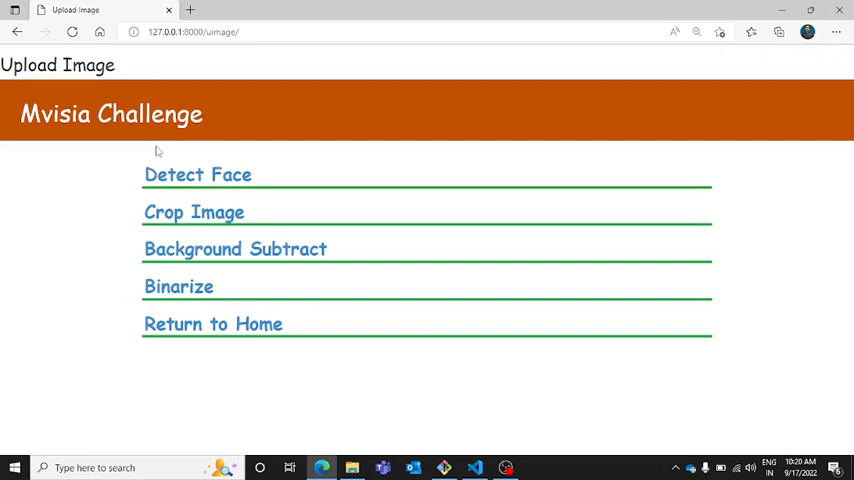
left_click(193, 212)
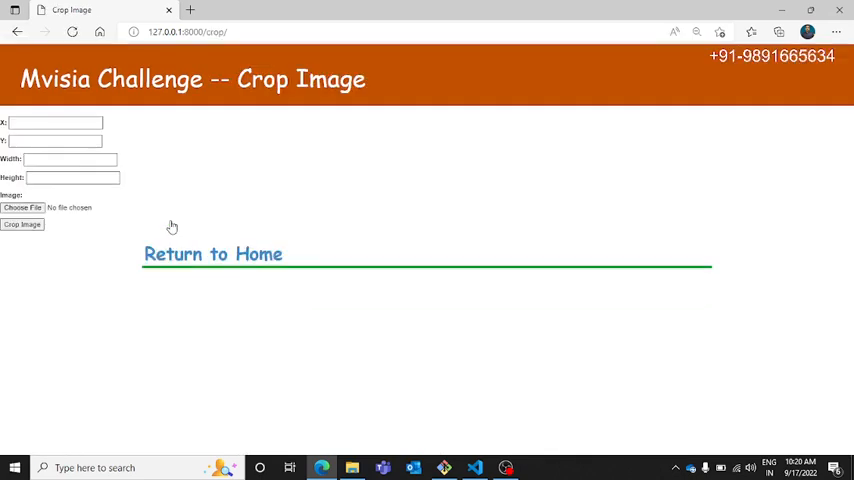
Step: Enter crop X 56, Y 67, width 170, height 165 and attach College ERP.png
left_click(55, 122)
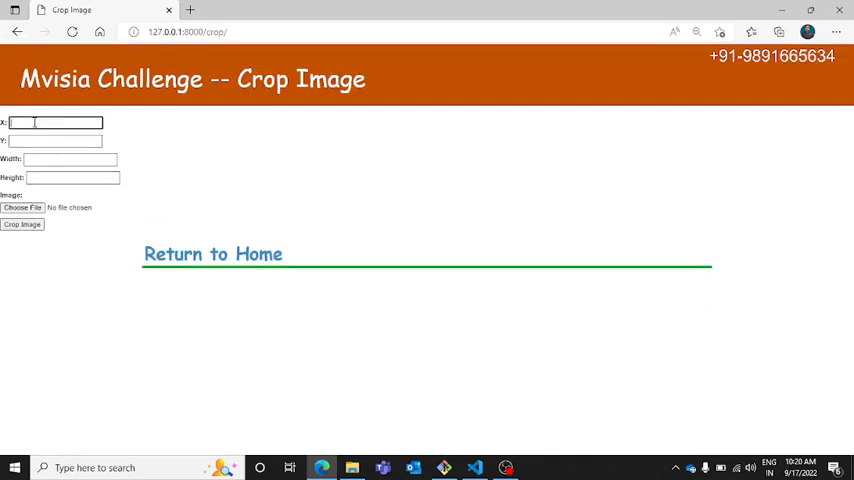
type("54")
left_click(55, 141)
type("67")
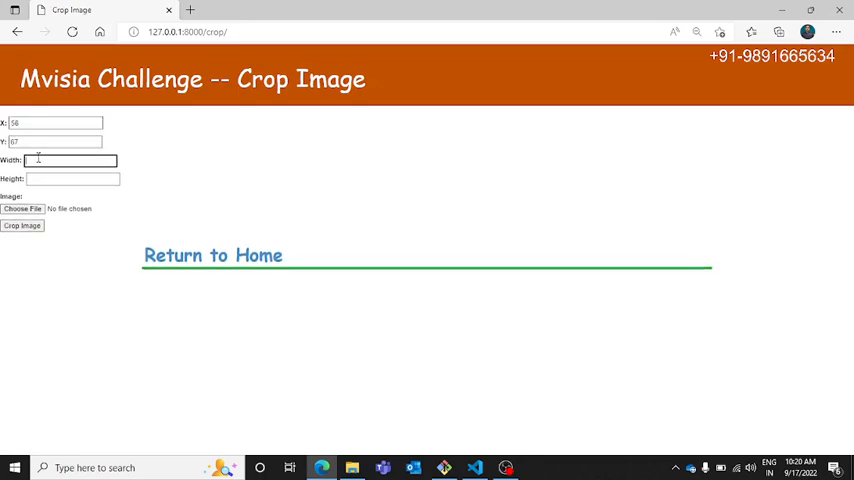
type("170")
left_click(73, 178)
type("165")
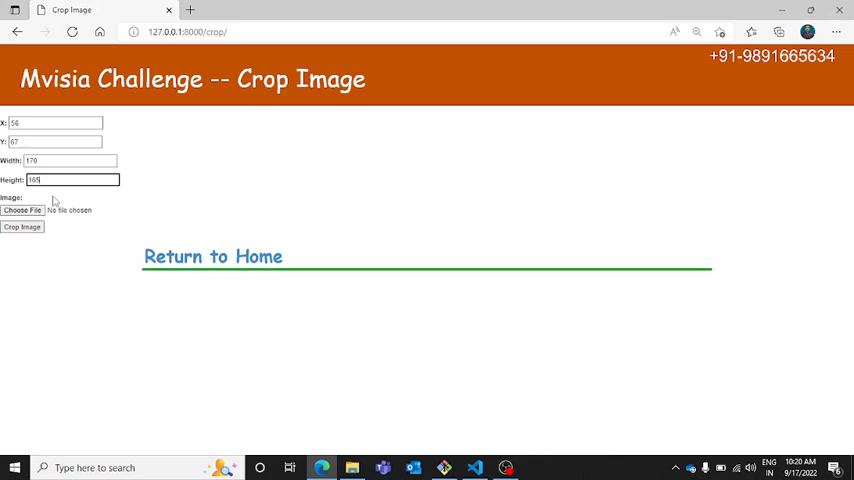
left_click(22, 210)
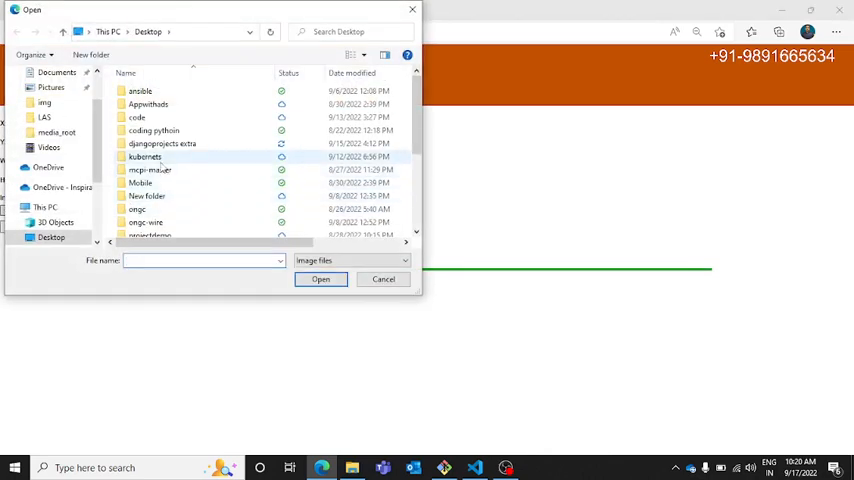
left_click(148, 137)
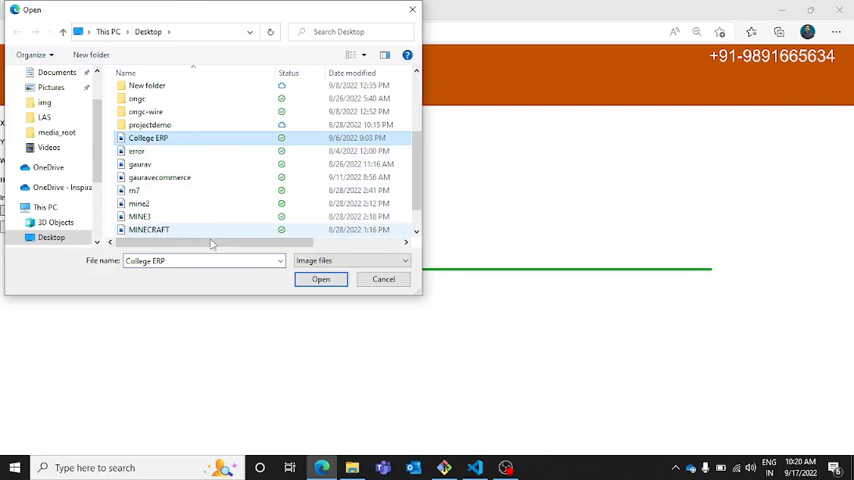
left_click(320, 279)
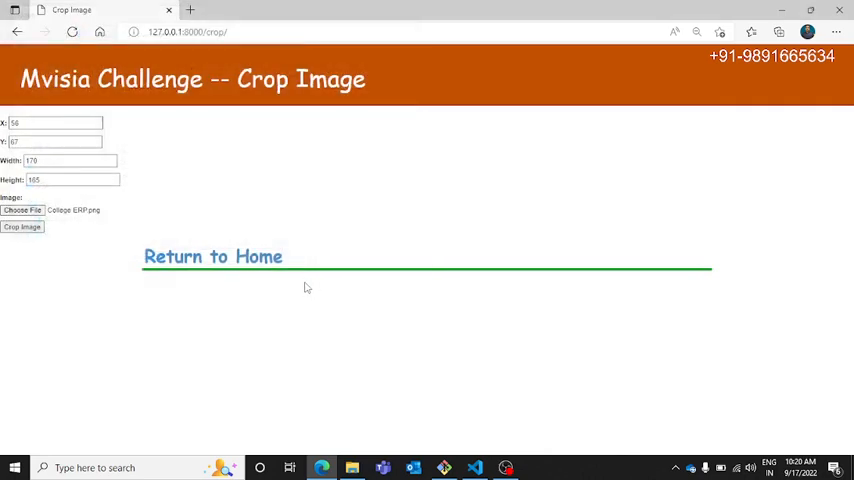
Step: Submit Crop Image to show the cropped College ERP result and its upload path
left_click(22, 227)
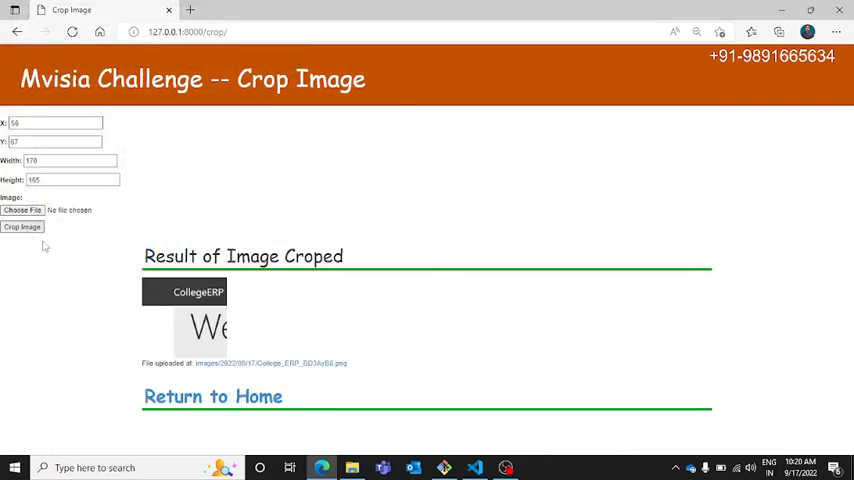
mouse_move(226, 296)
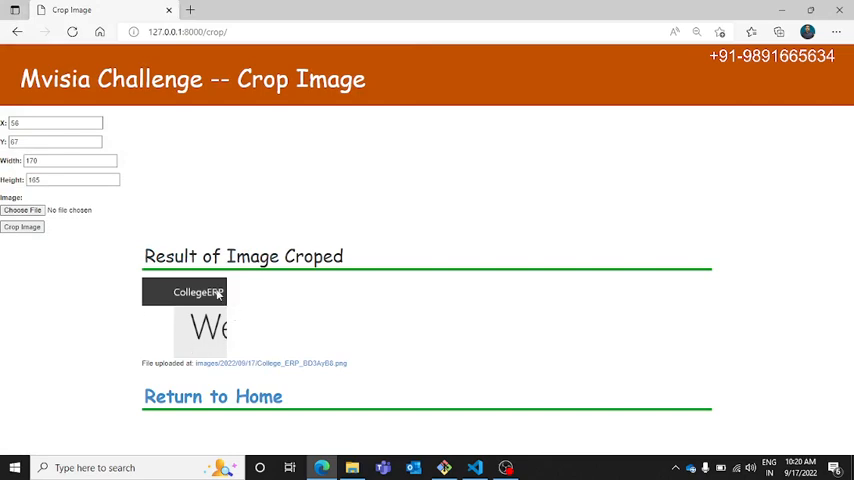
mouse_move(184, 313)
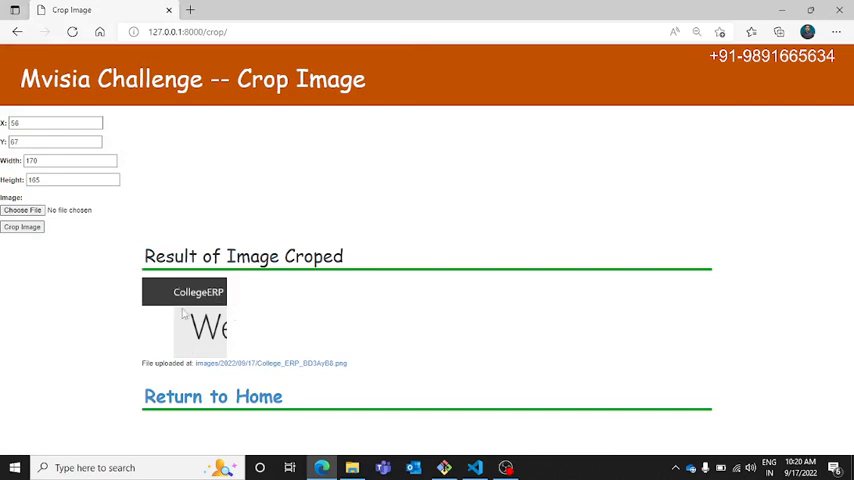
mouse_move(181, 328)
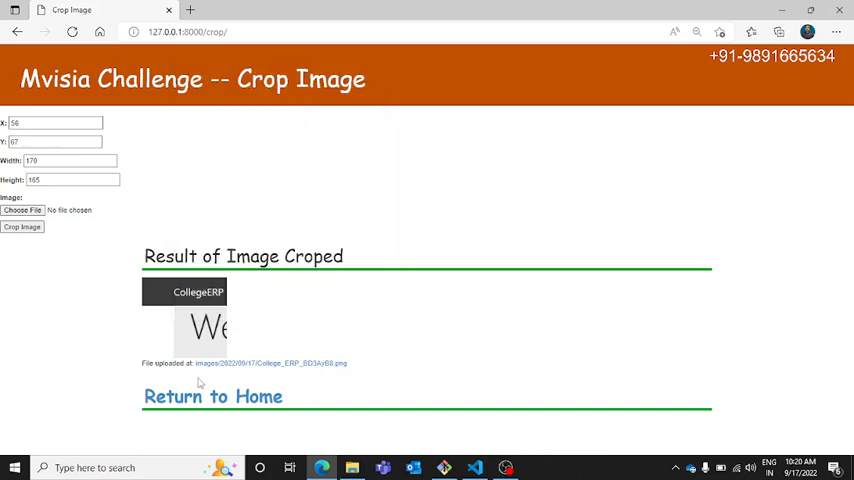
mouse_move(186, 347)
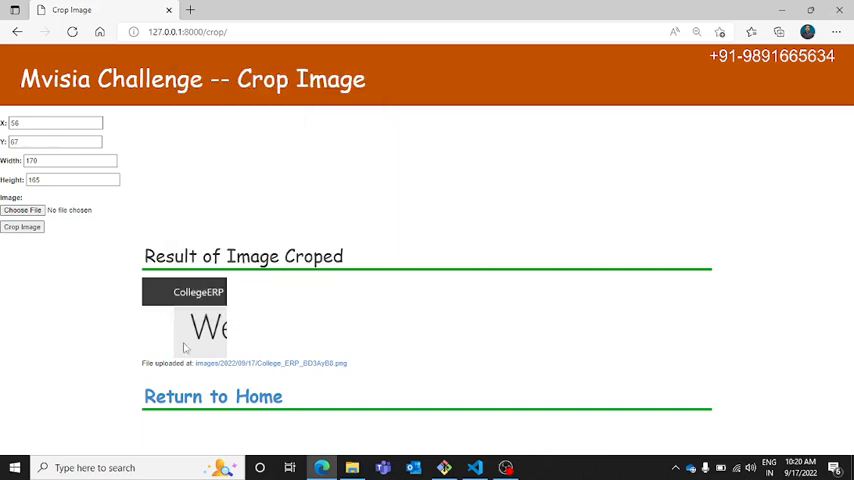
mouse_move(218, 369)
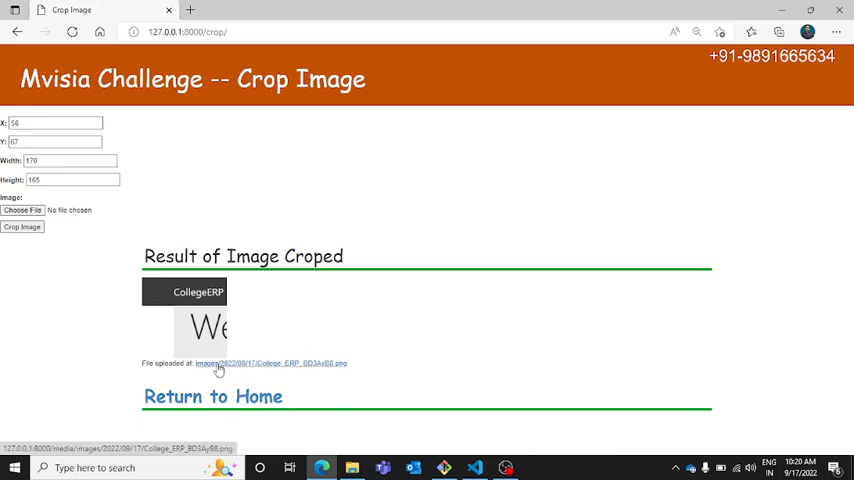
mouse_move(170, 377)
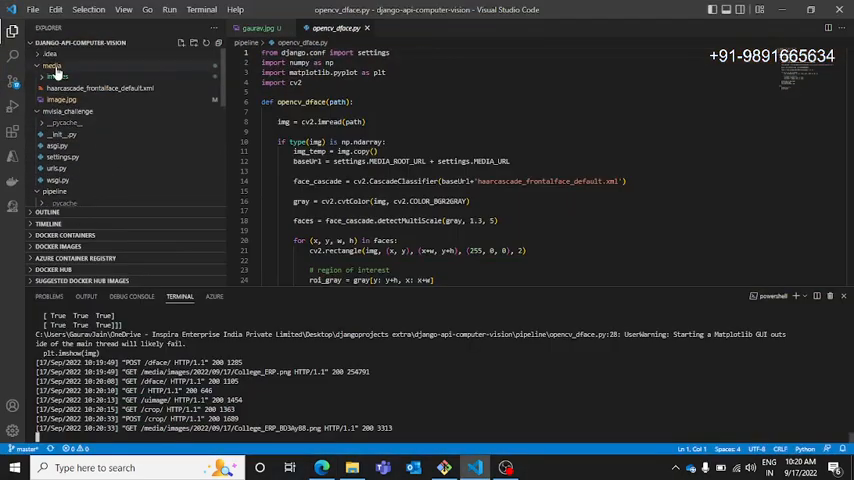
Step: In VS Code, expand the media images folders for the 11th and 17th
left_click(62, 77)
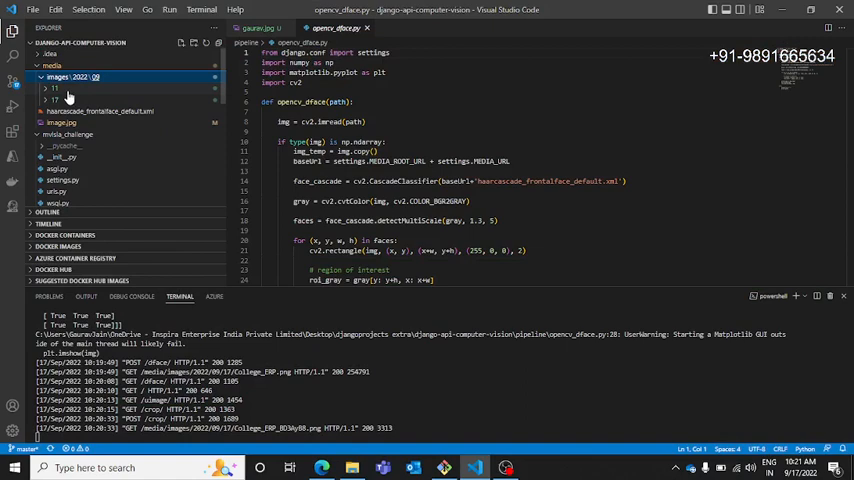
left_click(53, 88)
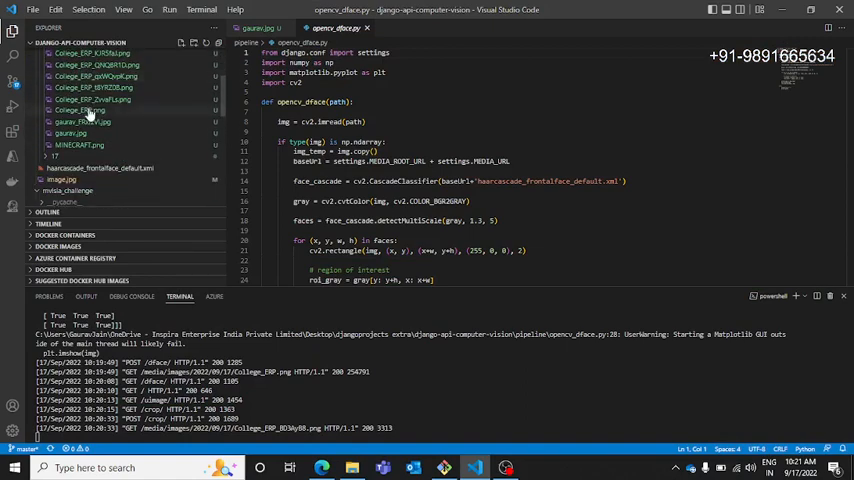
mouse_move(80, 145)
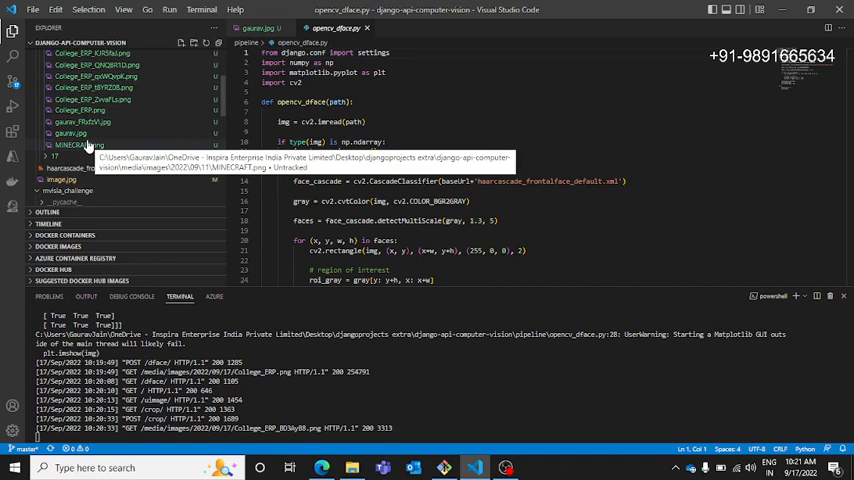
left_click(54, 130)
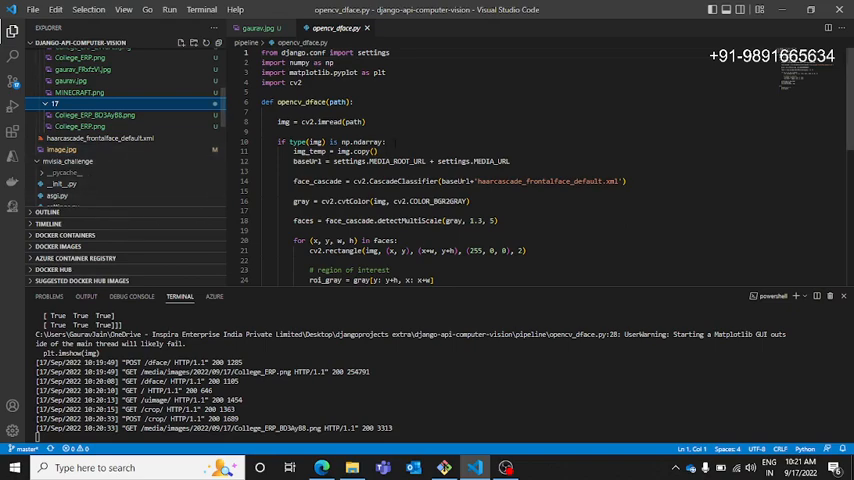
Step: Switch between the app and project files, then return to the Upload Image menu
left_click(322, 467)
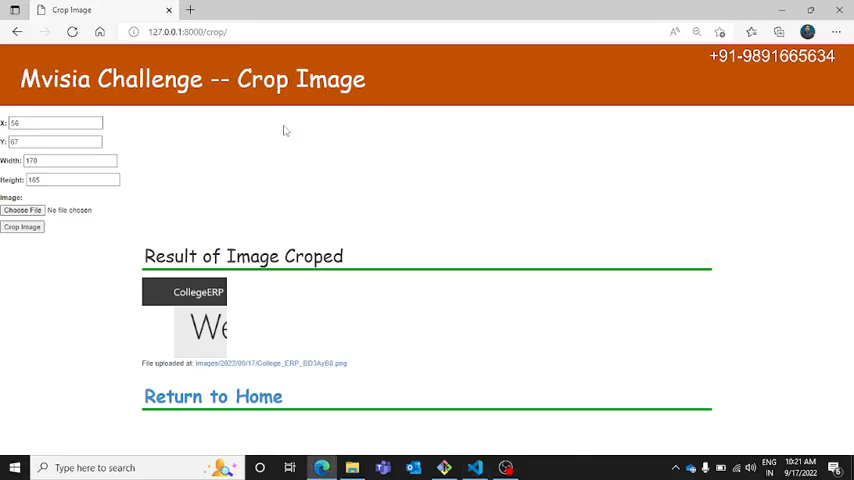
left_click(474, 467)
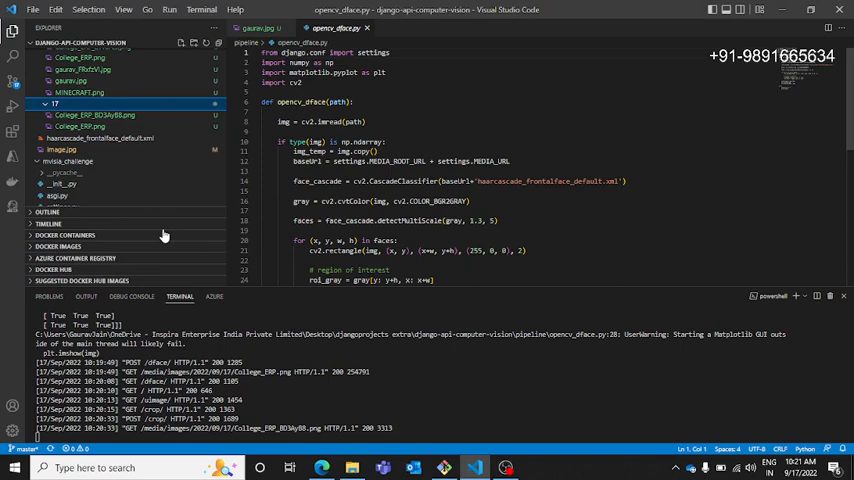
left_click(58, 76)
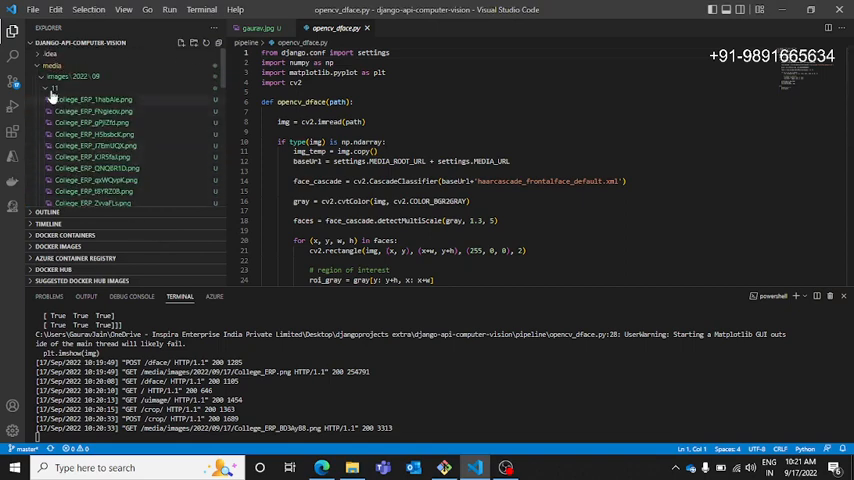
left_click(57, 76)
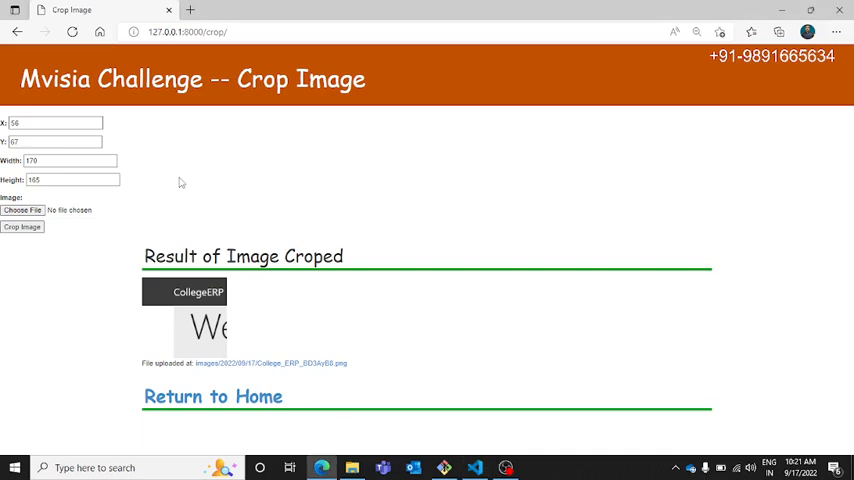
mouse_move(94, 116)
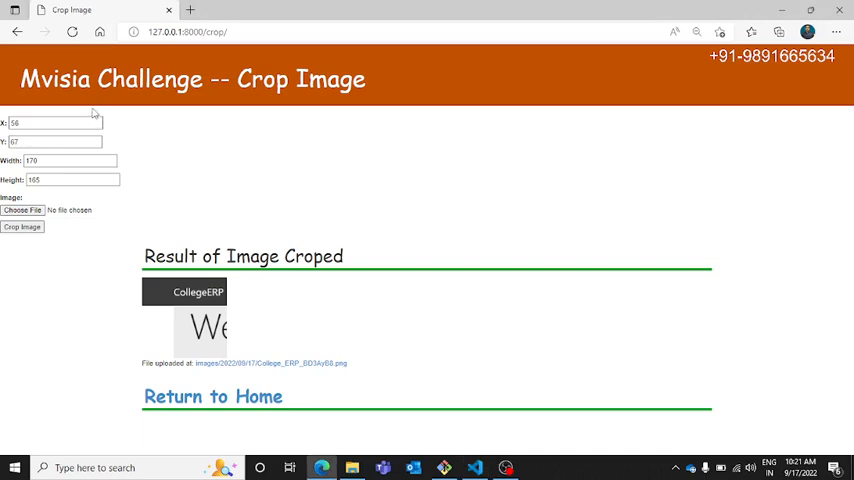
left_click(16, 31)
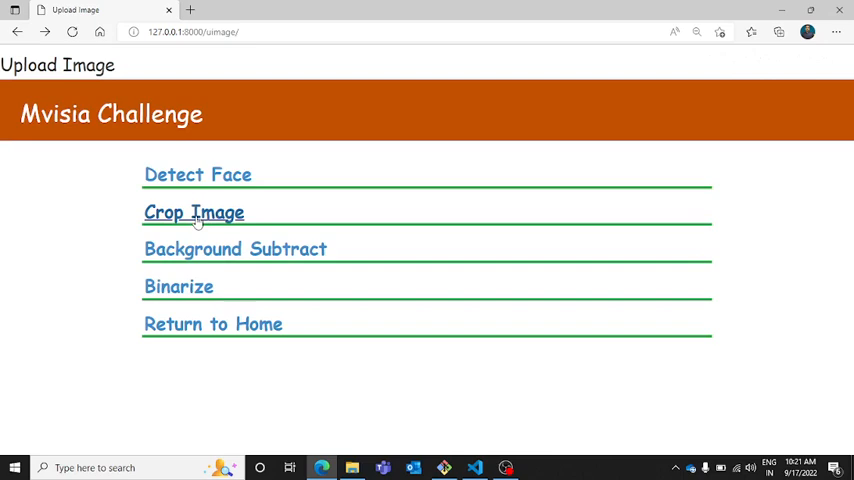
Step: Run Background Subtract on College ERP.png and MINE5.png
left_click(235, 249)
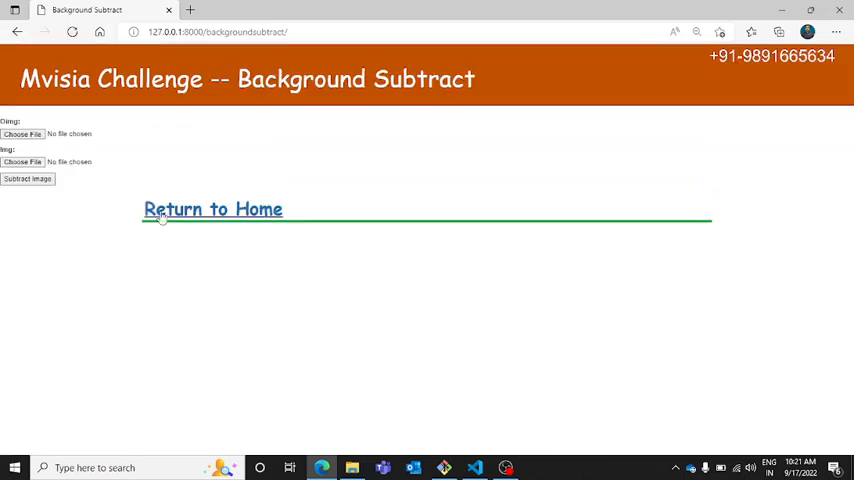
left_click(22, 133)
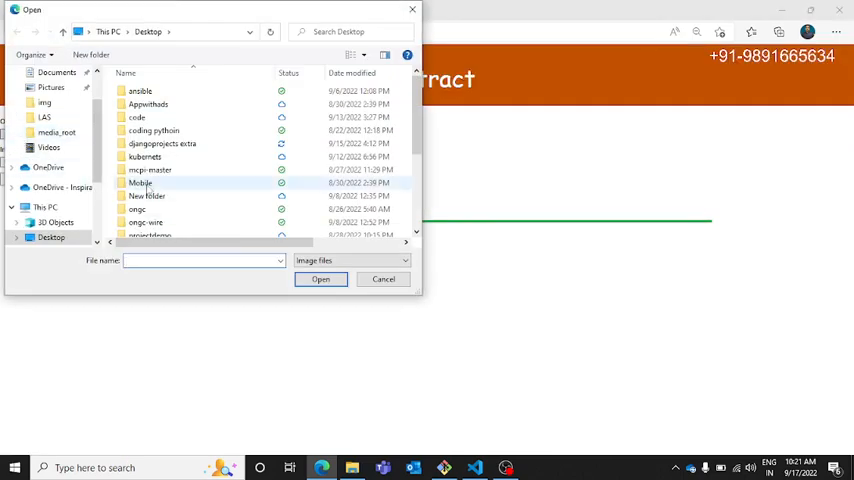
left_click(148, 177)
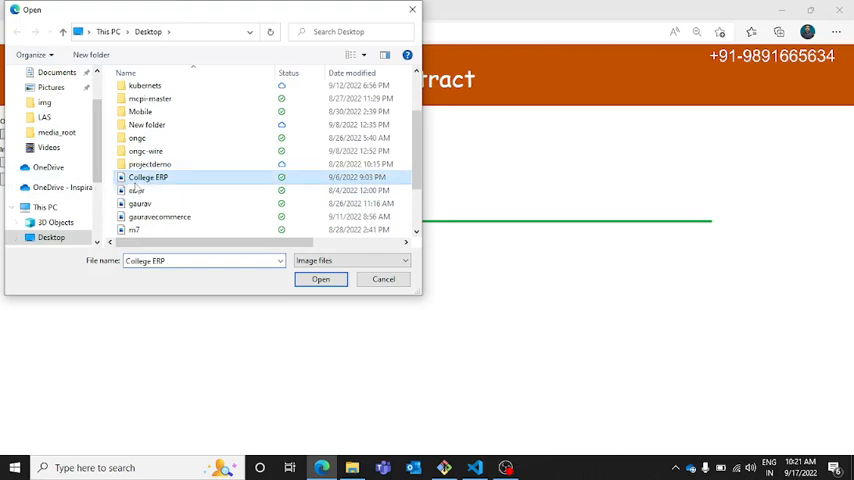
left_click(320, 279)
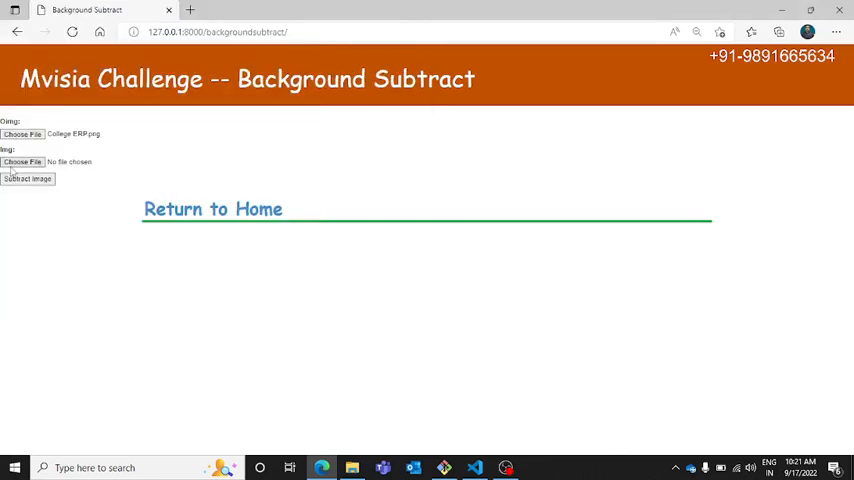
left_click(22, 161)
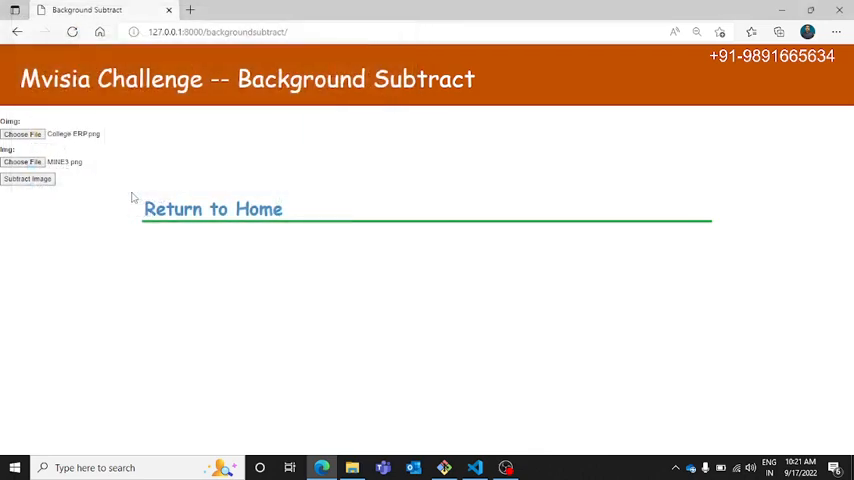
left_click(27, 178)
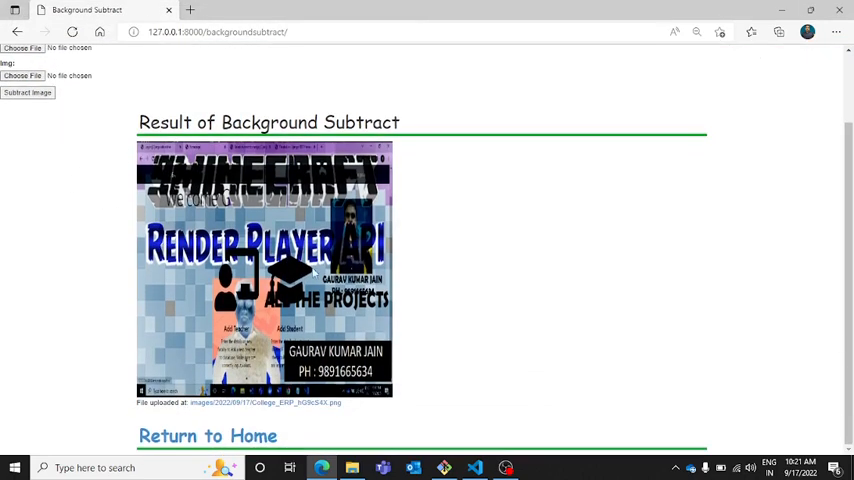
Step: Scroll through the subtraction result, then go back to the techniques list
scroll("up", 3)
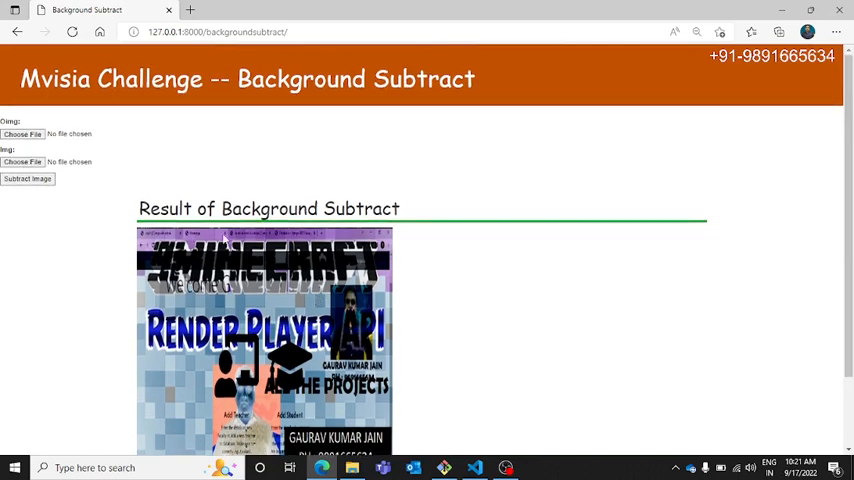
scroll("down", 3)
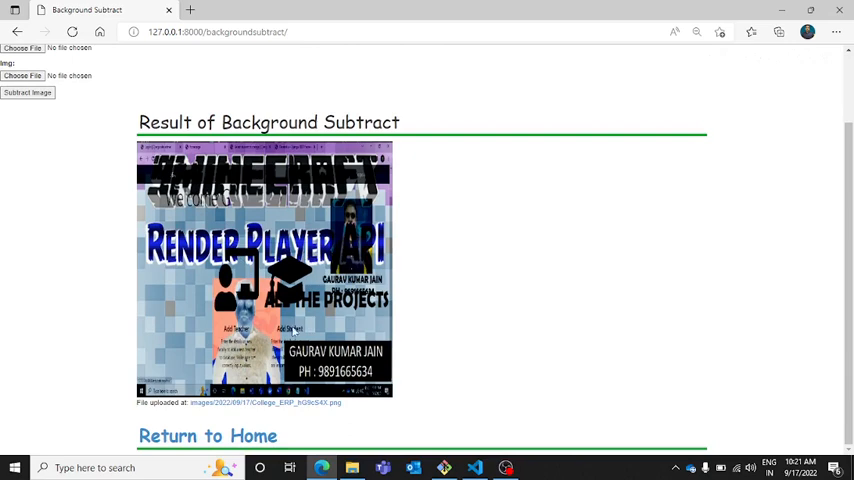
scroll("up", 3)
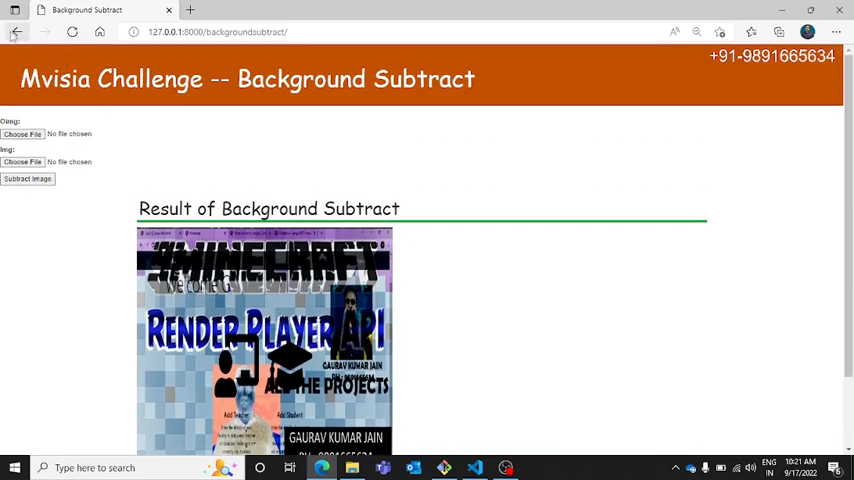
left_click(16, 32)
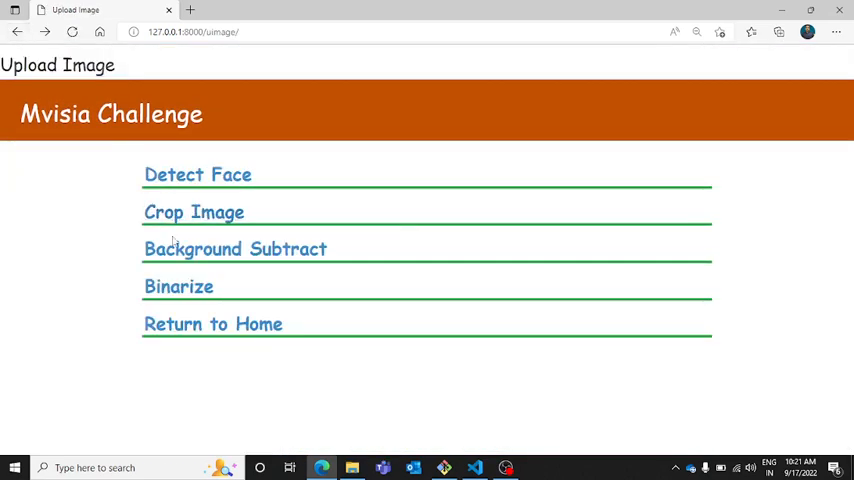
Step: Open Binarize and enter thresholds R 233, G 12, B 12, K 43
left_click(178, 286)
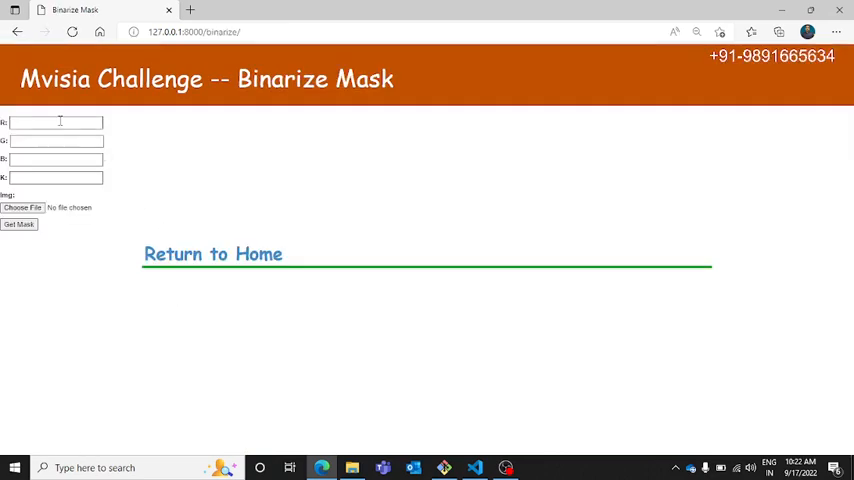
type("5")
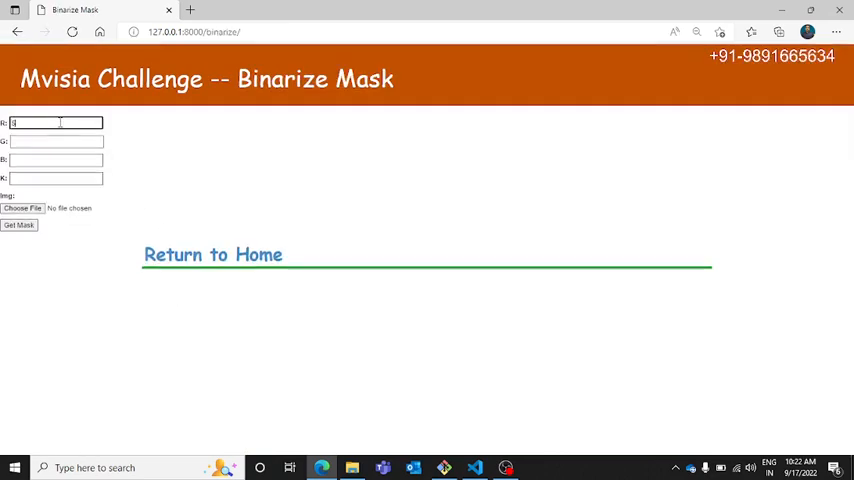
type("643")
left_click(56, 141)
type("12")
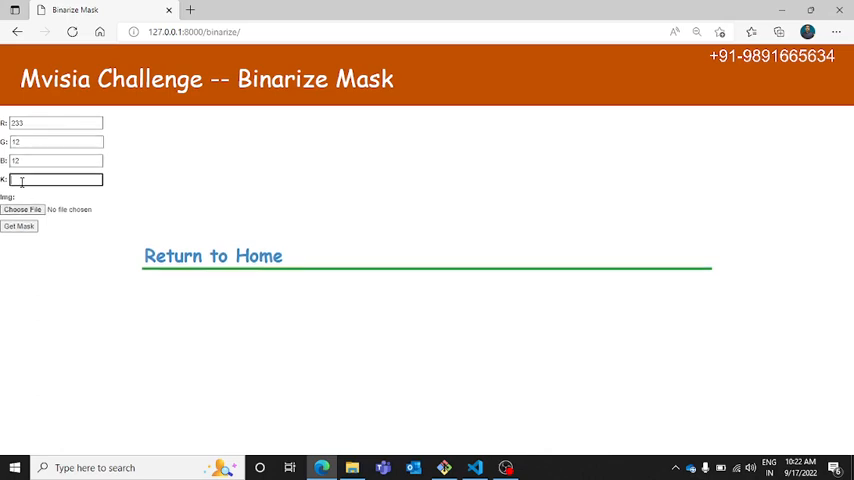
type("63")
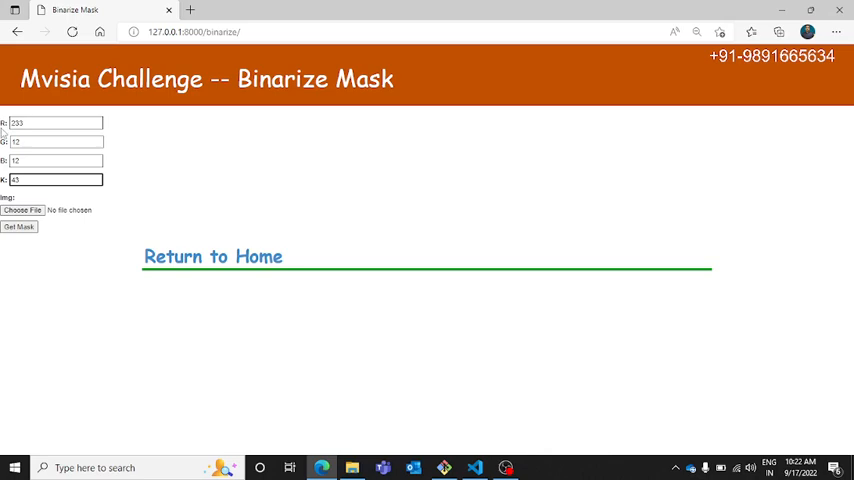
left_click(55, 122)
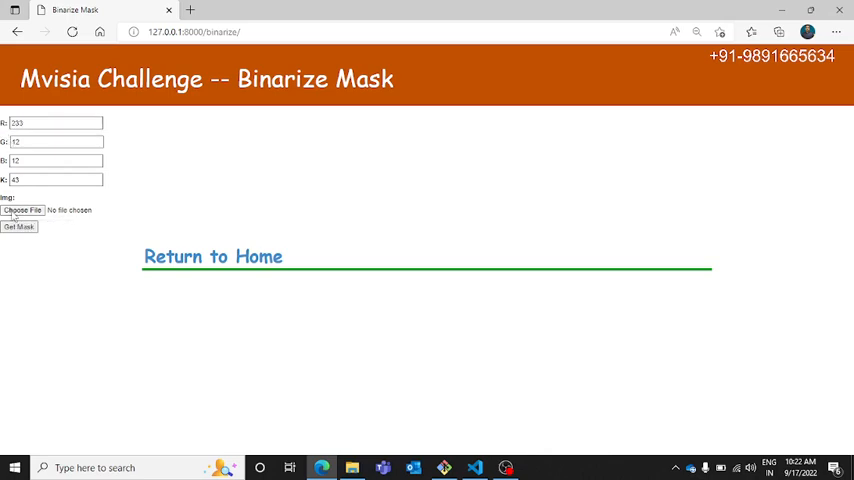
Step: Attach College ERP.png, run Get Mask and scroll down to the result
left_click(22, 210)
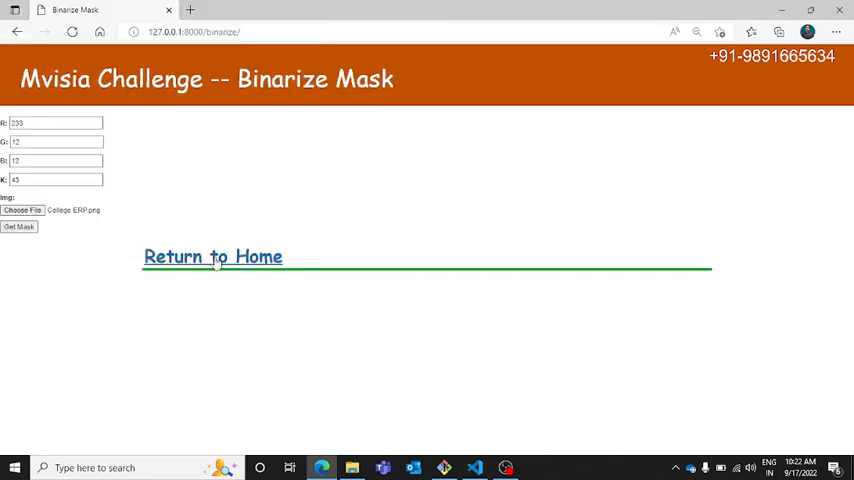
left_click(19, 227)
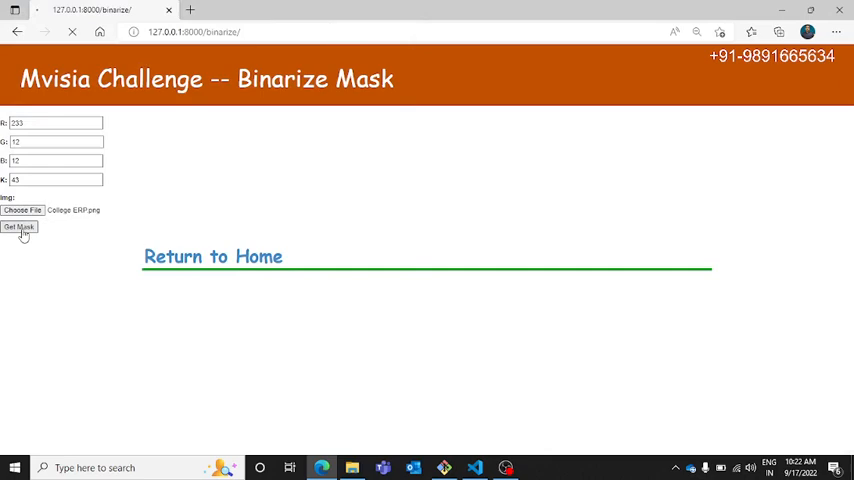
left_click(18, 226)
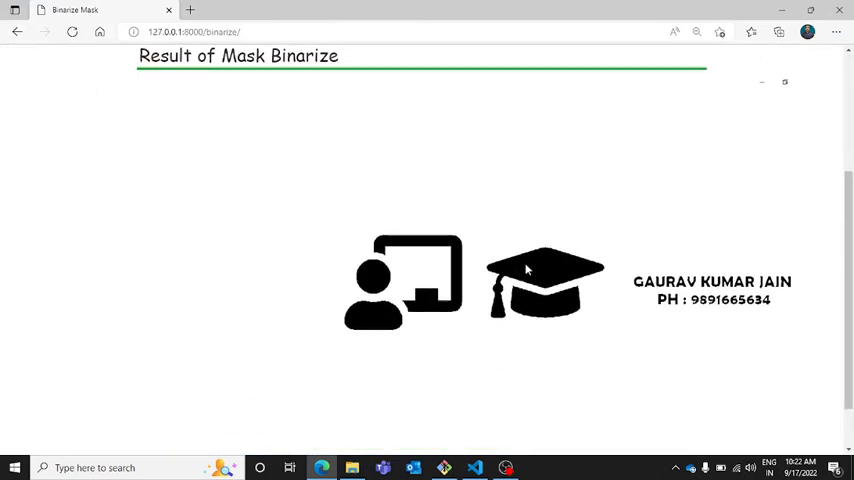
scroll("down", 3)
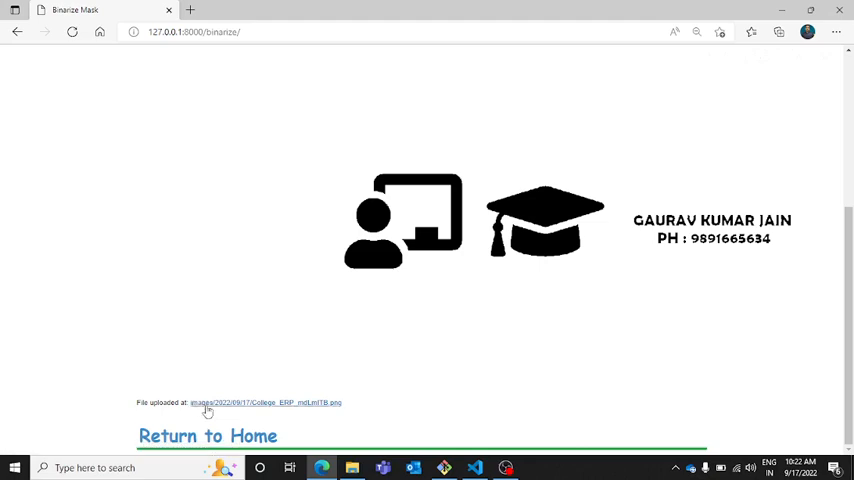
mouse_move(315, 411)
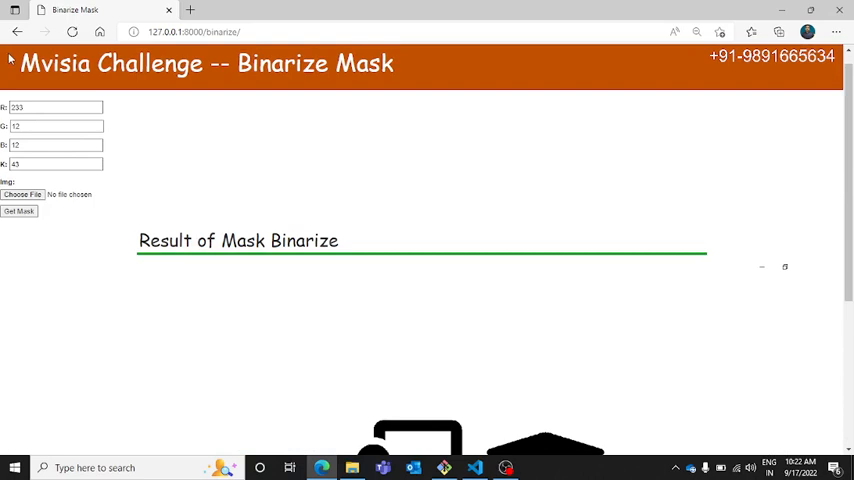
Step: From Home open Web Camera > Capture Image, launch the webcam and capture a photo
left_click(17, 32)
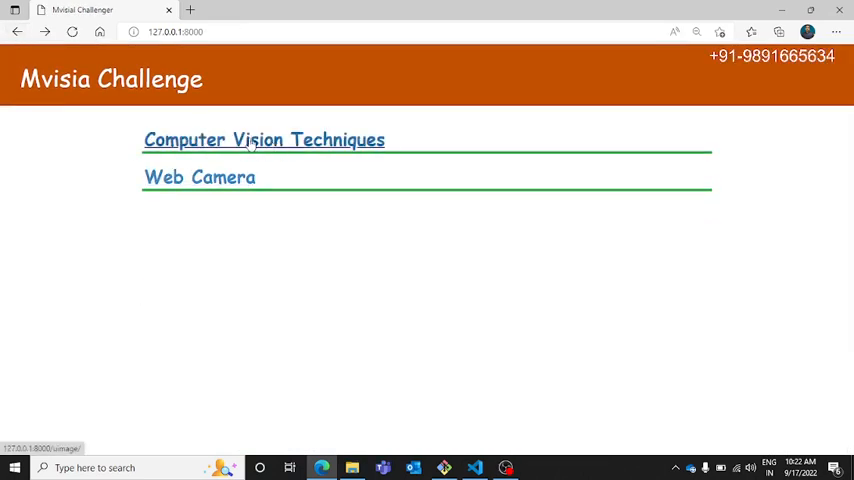
mouse_move(175, 188)
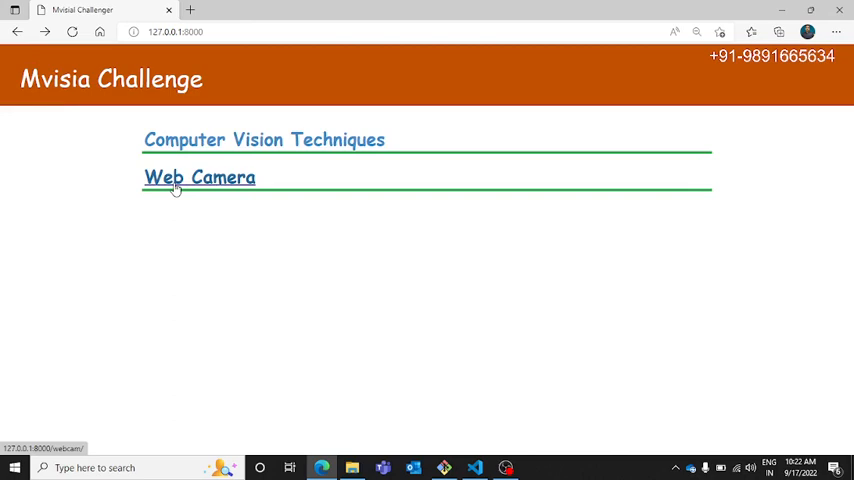
left_click(199, 177)
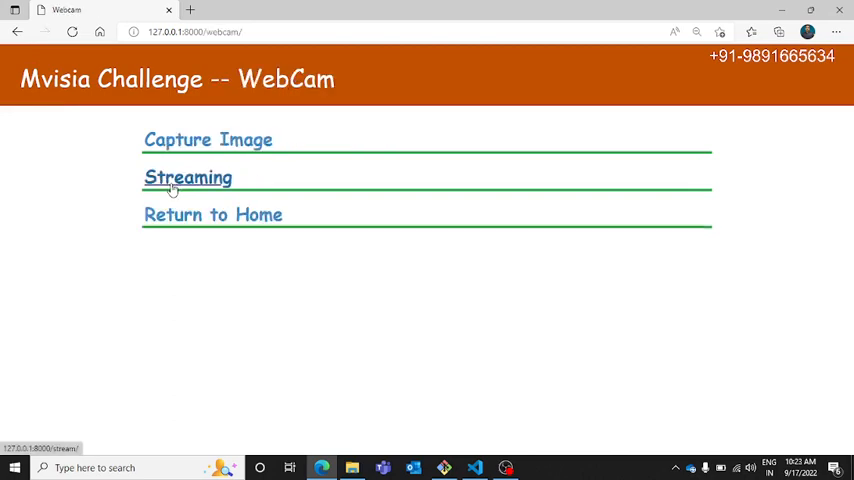
left_click(208, 139)
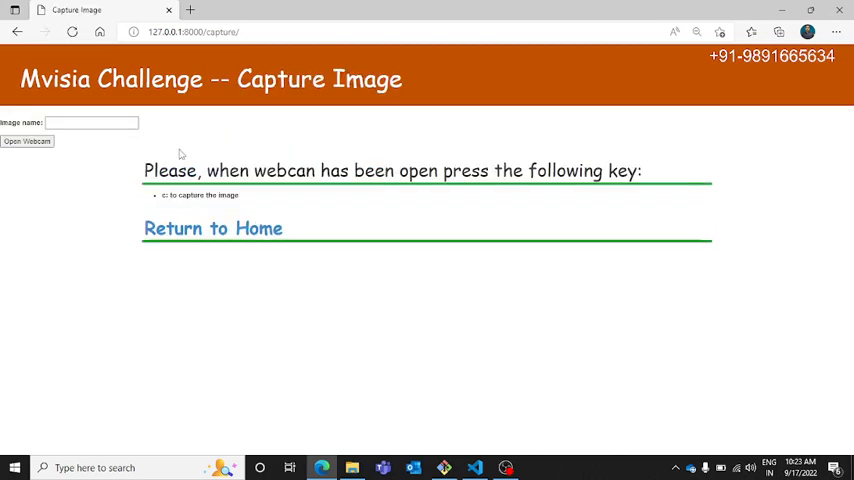
mouse_move(89, 151)
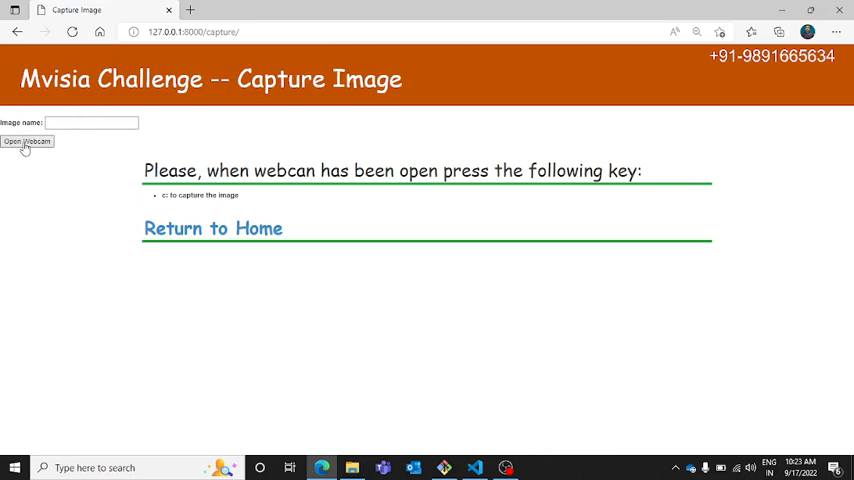
left_click(27, 141)
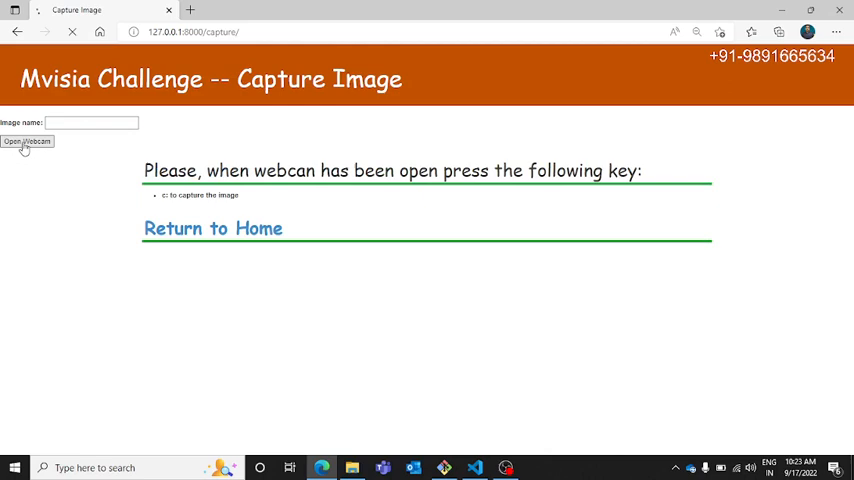
left_click(27, 141)
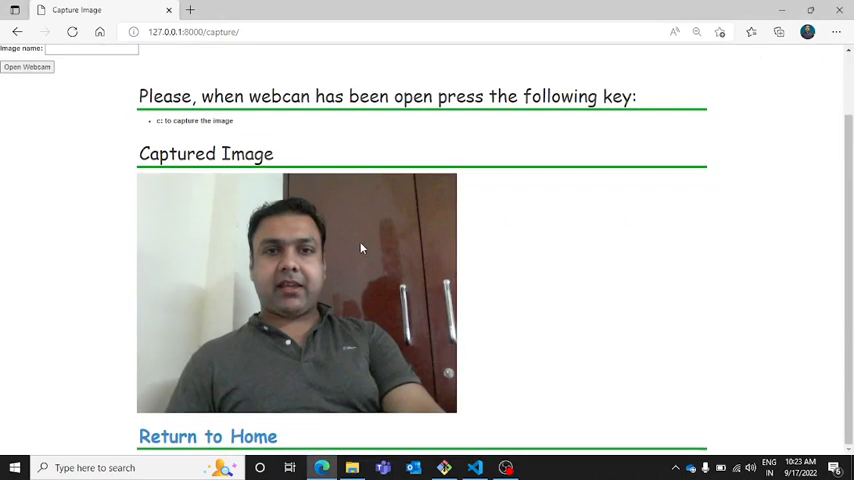
mouse_move(218, 243)
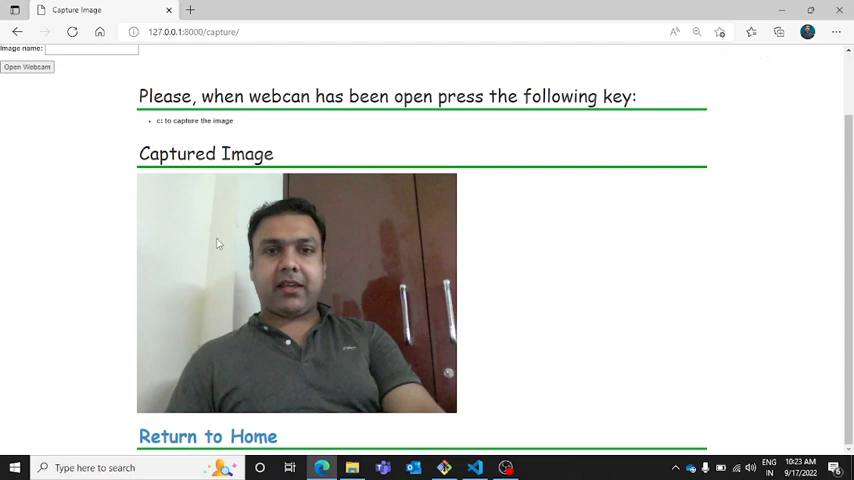
mouse_move(196, 280)
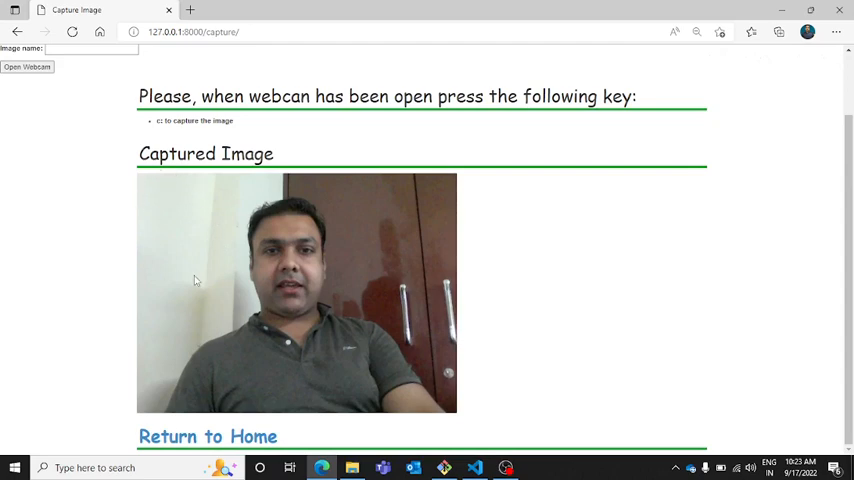
Step: Save the captured photo to the Desktop as gaurav1.jpg
right_click(290, 280)
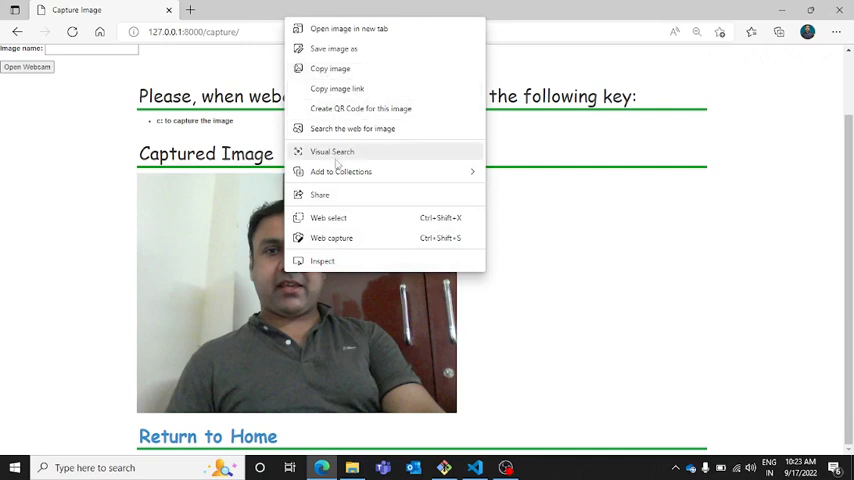
left_click(334, 48)
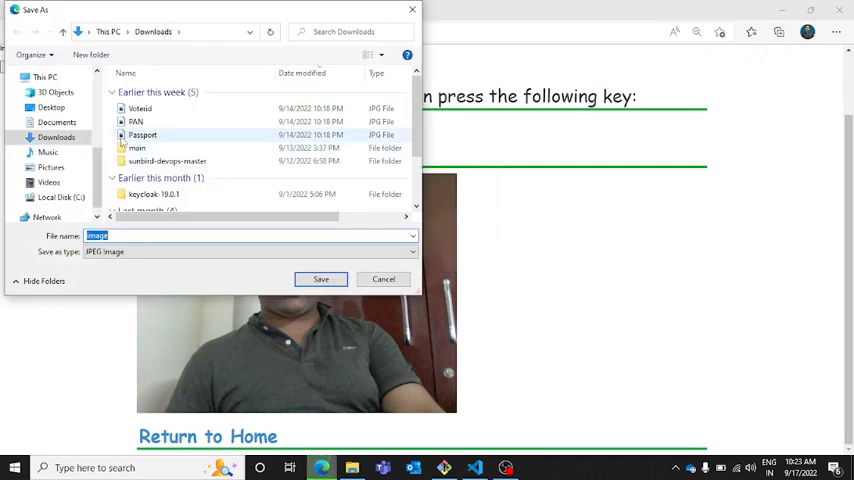
left_click(51, 97)
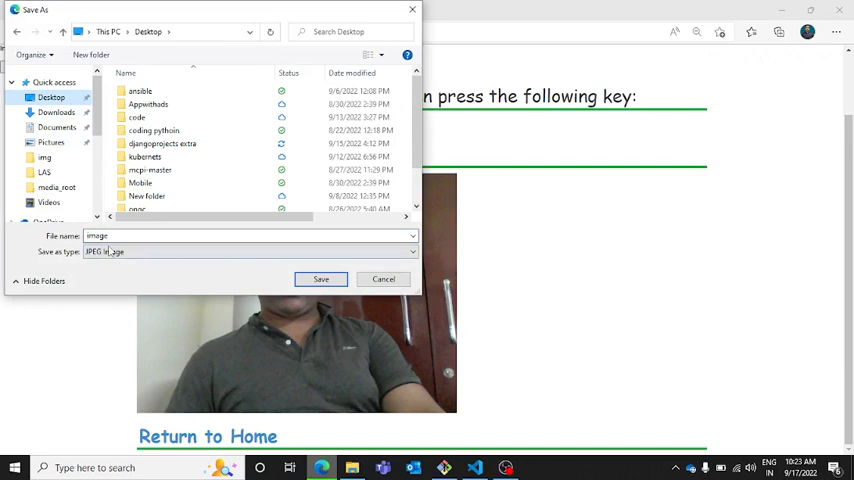
type("gaurav")
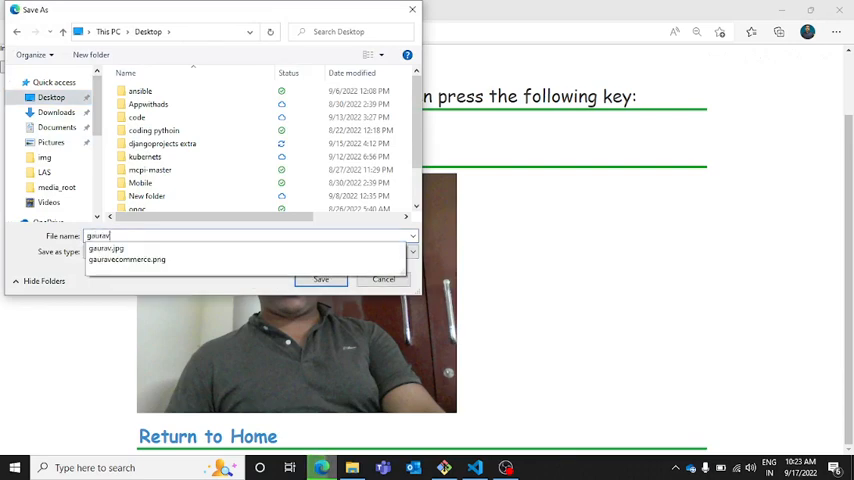
left_click(320, 279)
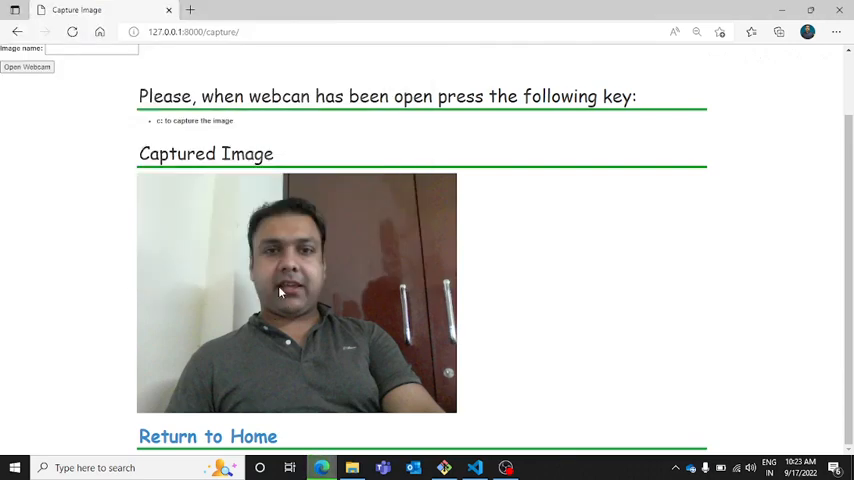
Step: Check downloads and retry saving the captured photo as image.jpg
left_click(778, 31)
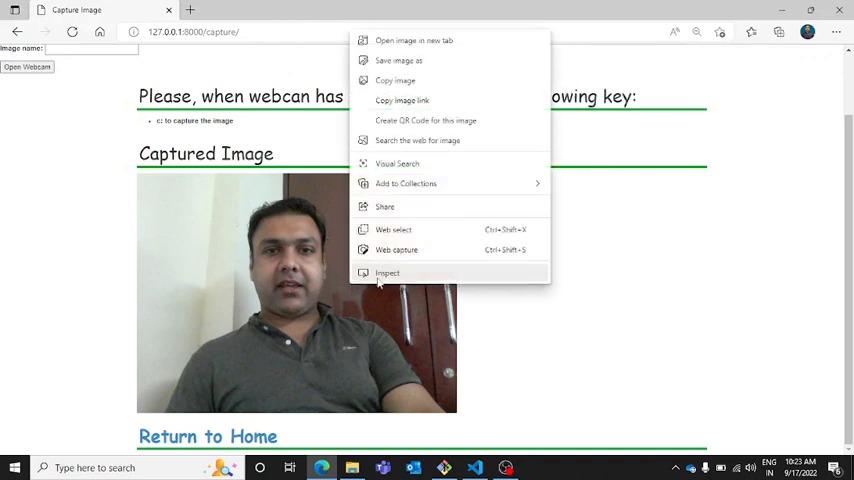
left_click(399, 61)
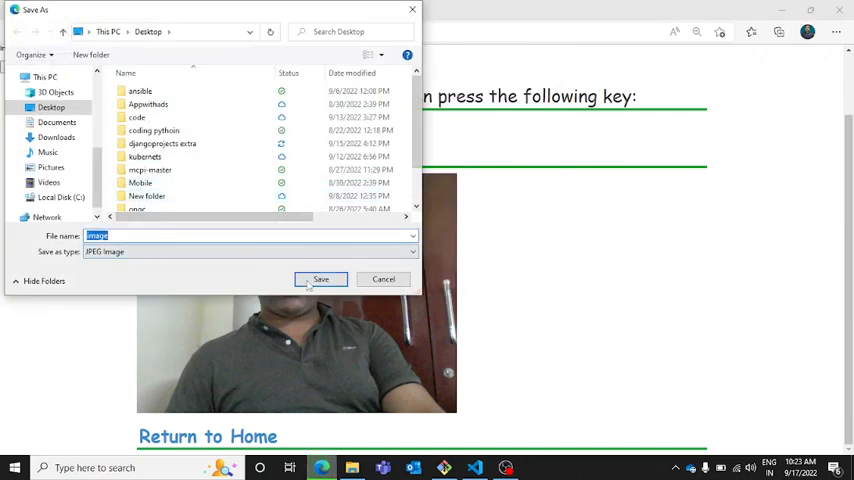
left_click(321, 279)
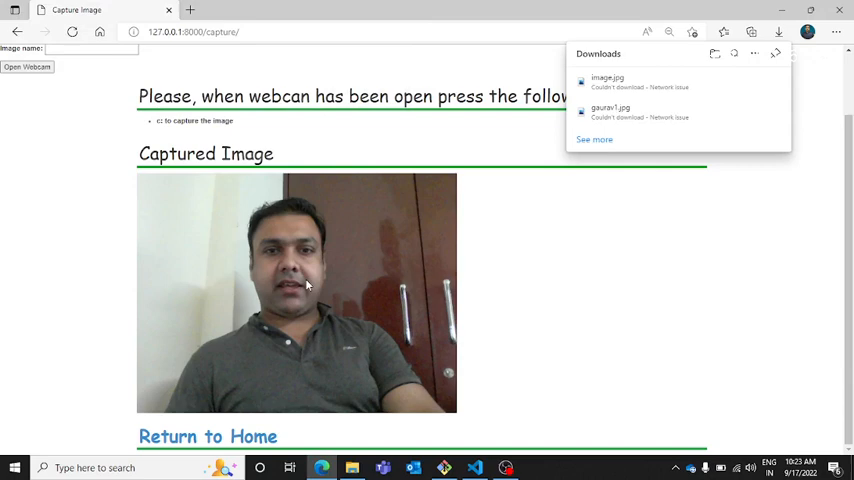
mouse_move(617, 112)
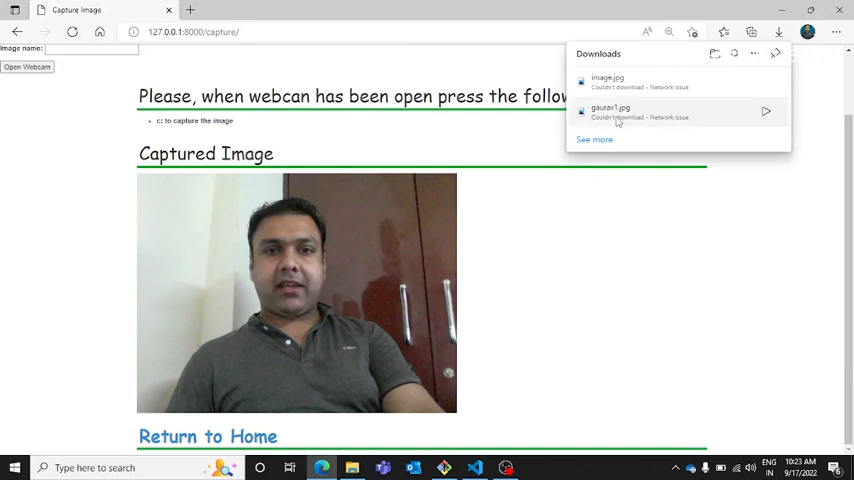
mouse_move(495, 71)
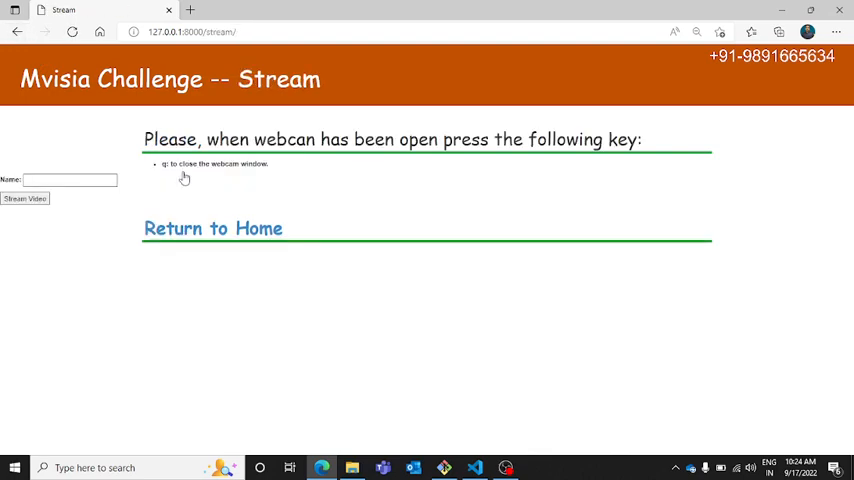
Step: Go Home, reopen Capture Image, enter an image name and open the webcam
left_click(24, 198)
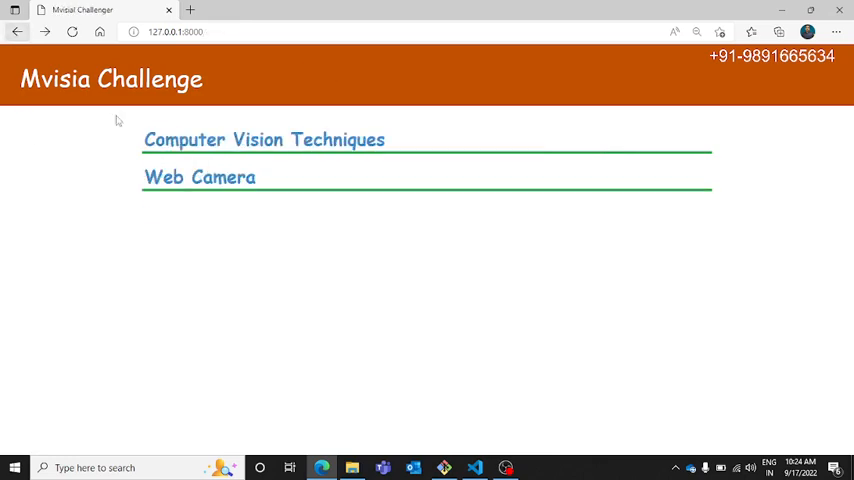
left_click(199, 177)
type("Gaurav")
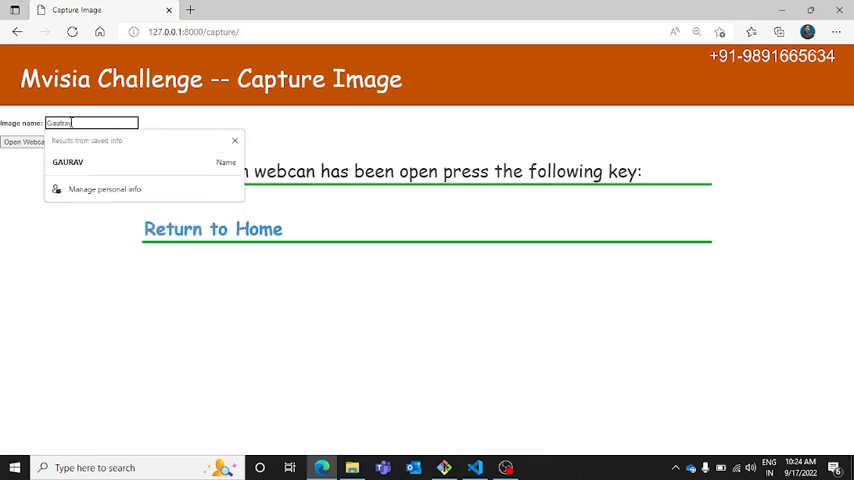
left_click(90, 162)
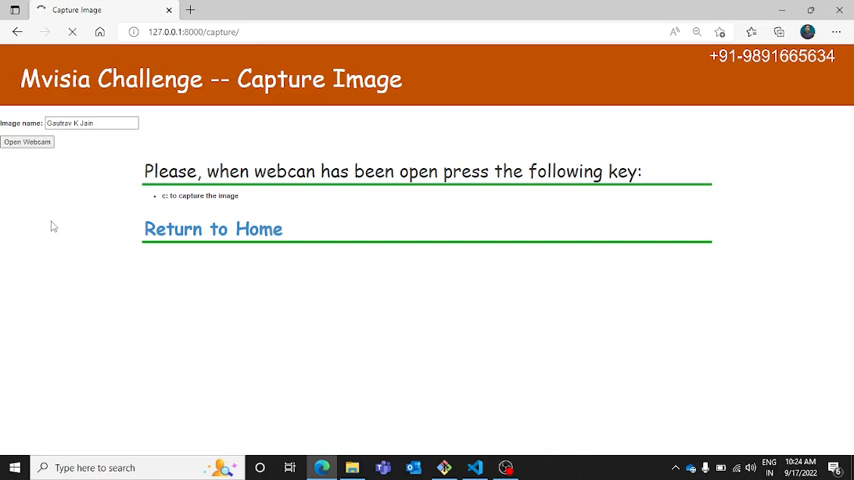
left_click(27, 141)
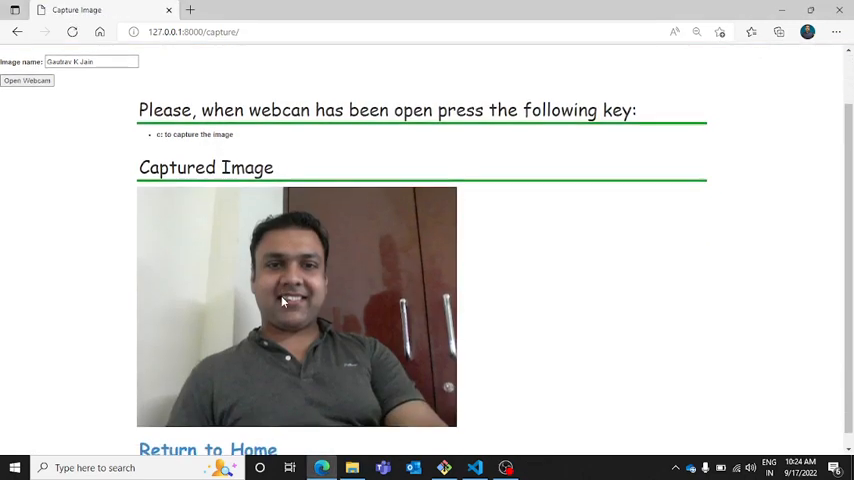
Step: Save the captured webcam photo as a JPEG on the Desktop via the image's context menu
right_click(283, 302)
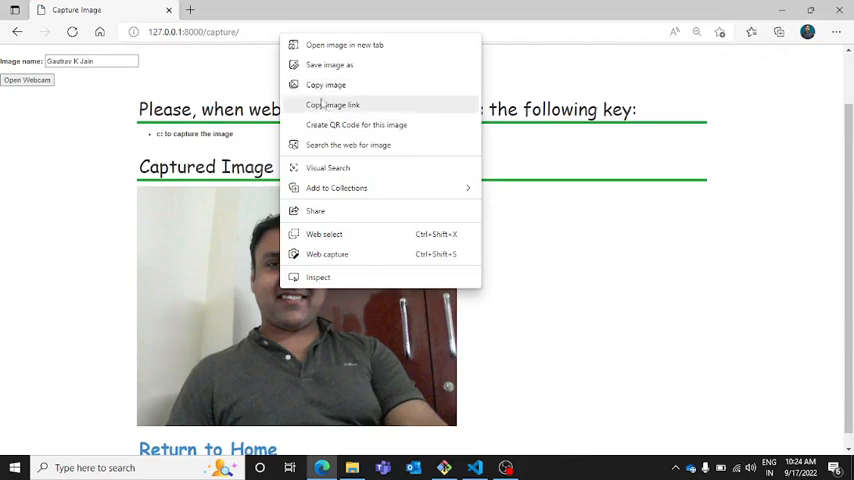
mouse_move(329, 65)
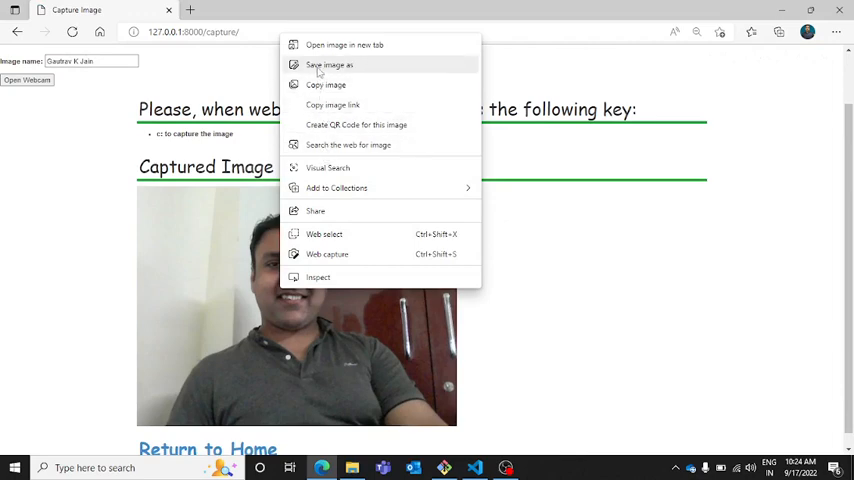
left_click(329, 65)
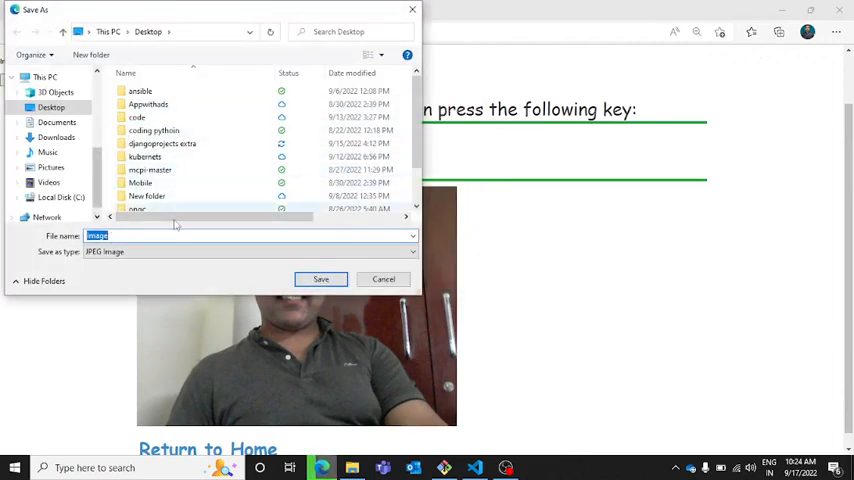
left_click(321, 279)
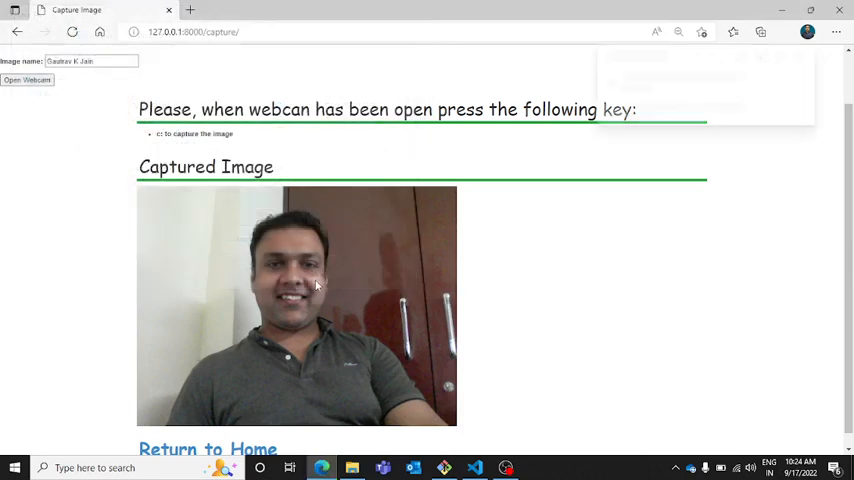
left_click(778, 31)
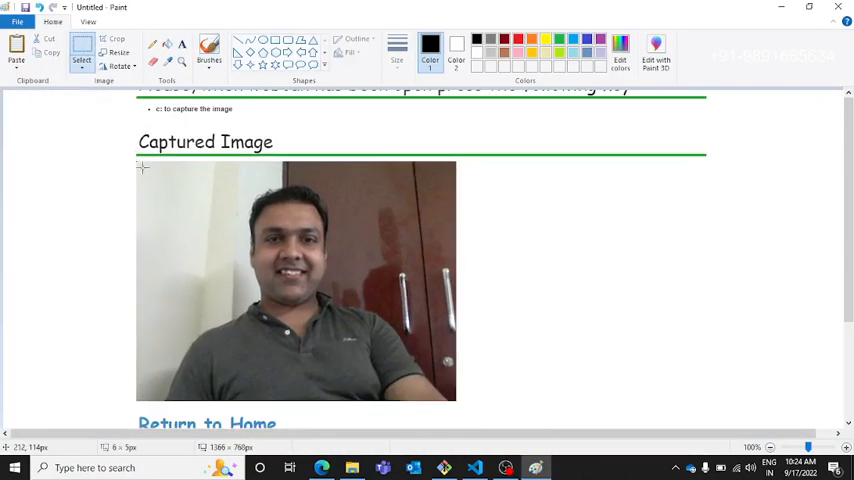
Step: Inspect the pasted screenshot in Paint, then close it choosing Don't Save
left_click_drag(137, 165, 455, 400)
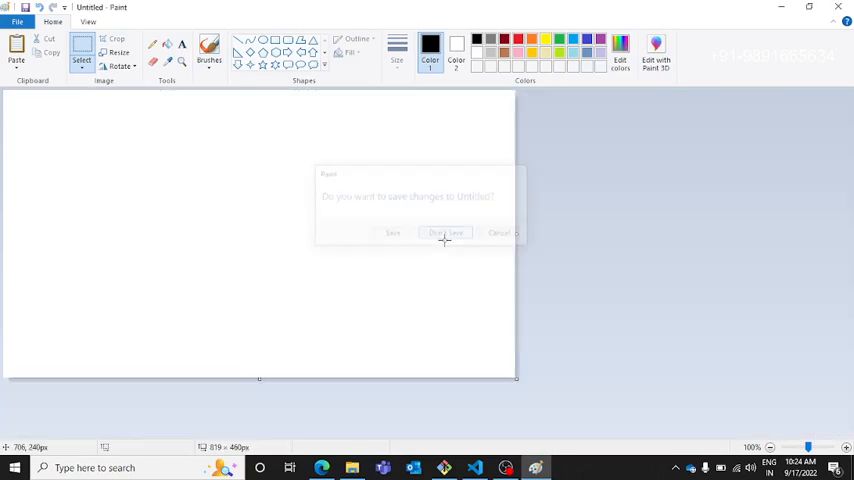
left_click(444, 232)
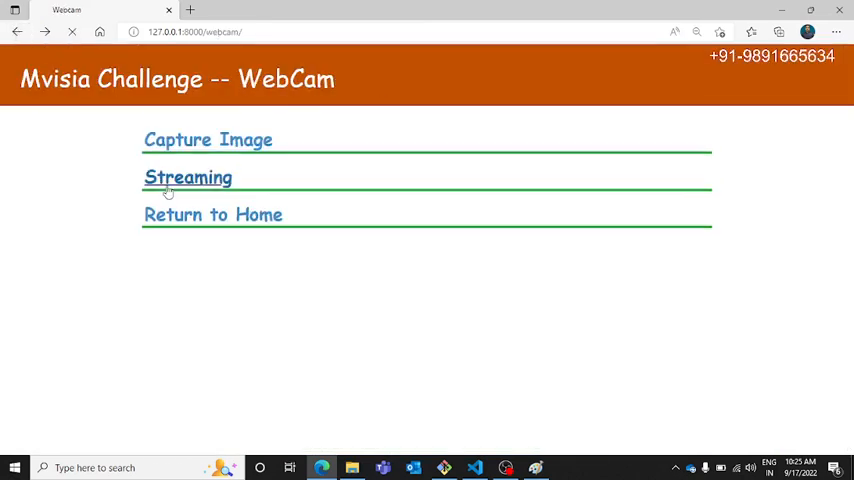
left_click(188, 177)
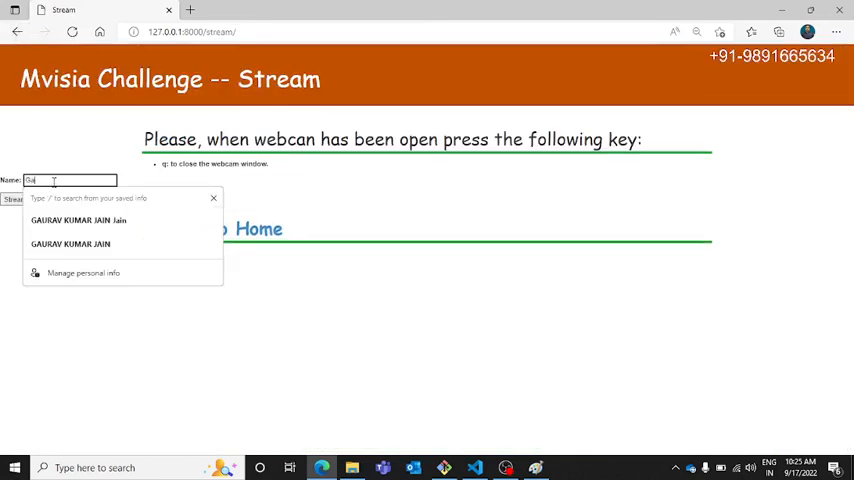
type("Gaurav Kumar Jain")
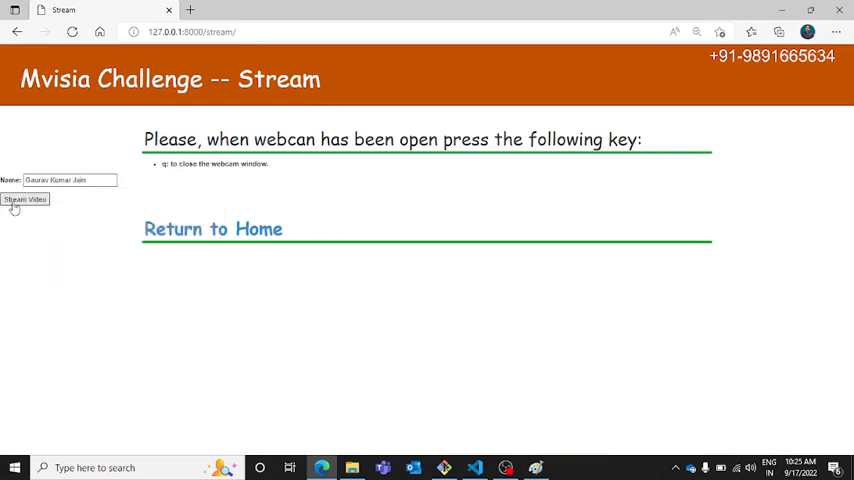
left_click(25, 199)
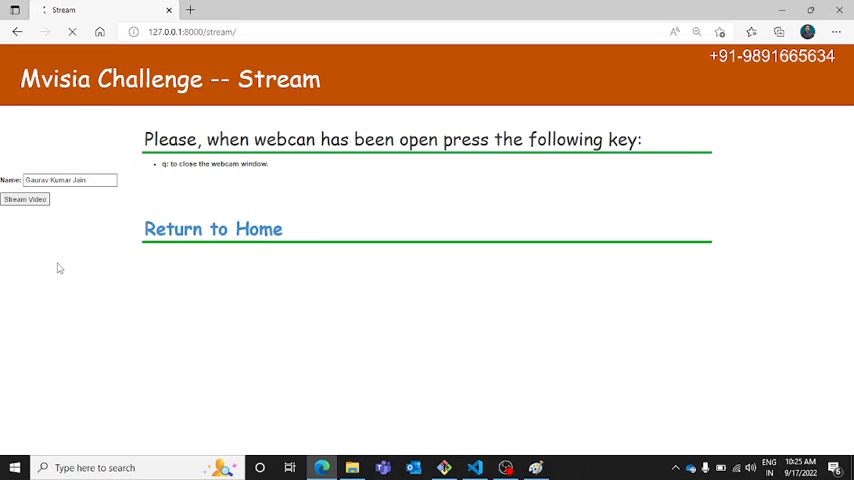
left_click(25, 198)
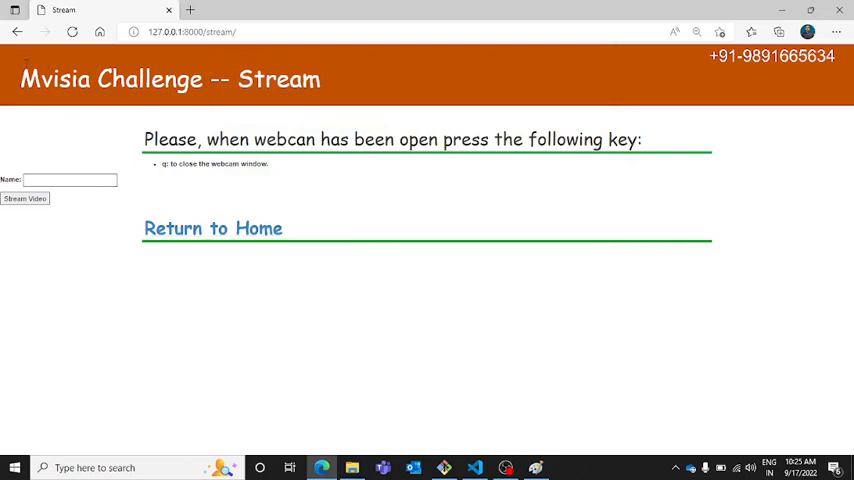
left_click(213, 228)
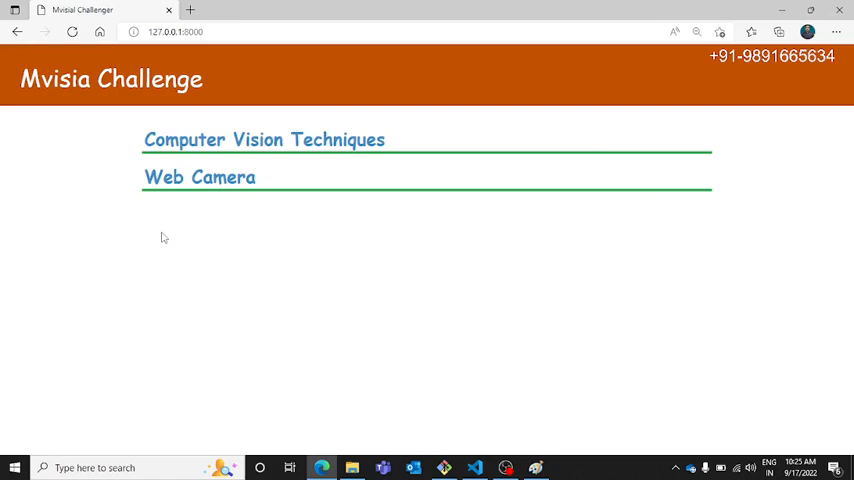
mouse_move(284, 411)
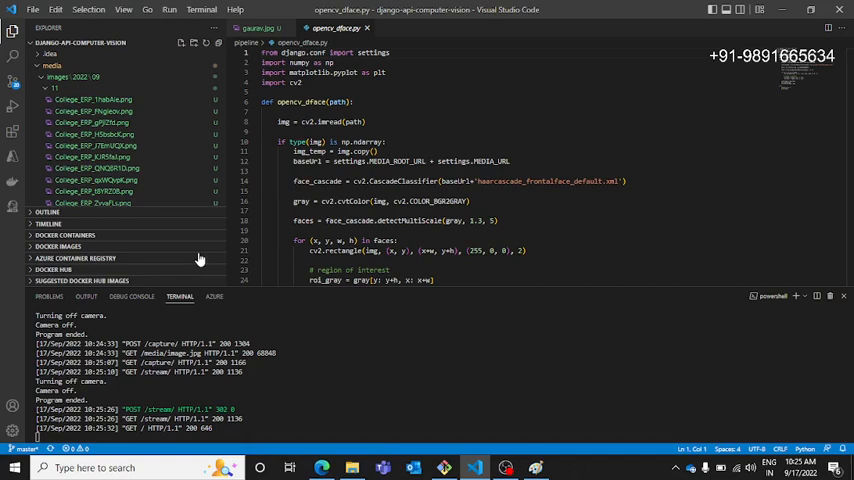
mouse_move(58, 213)
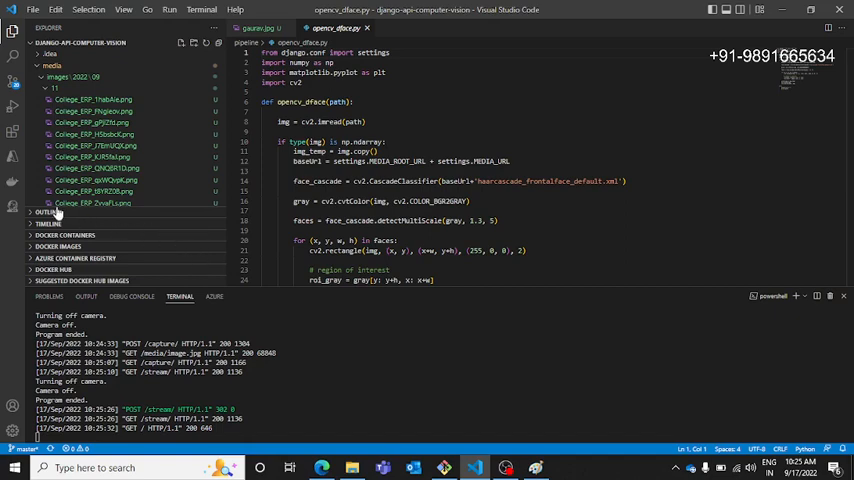